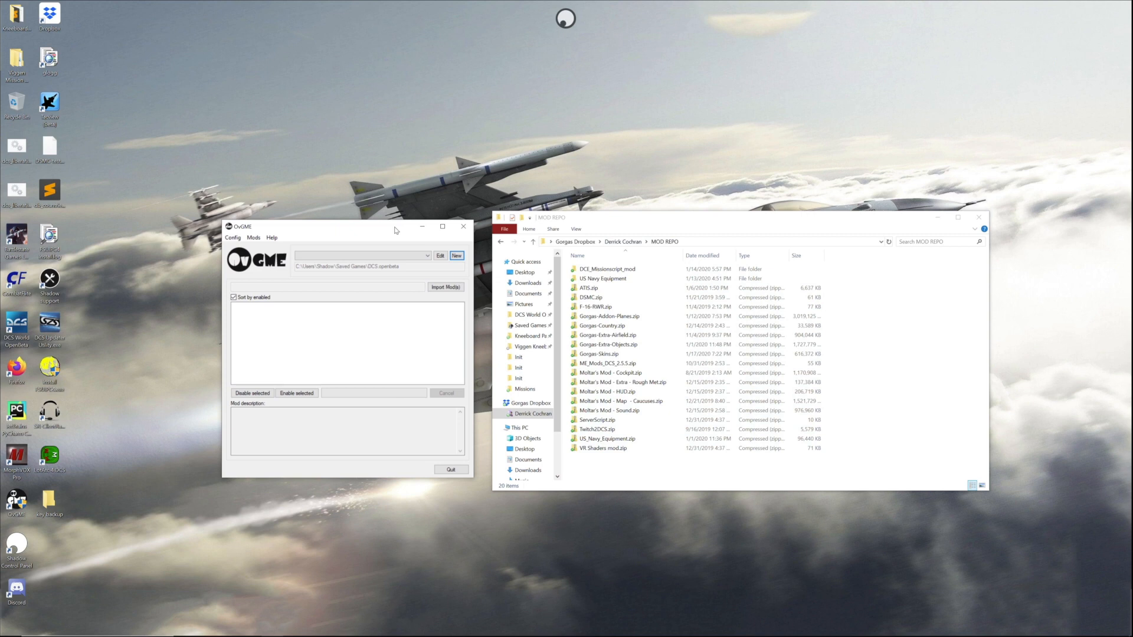
{"action": "mouse_move", "coordinate": [439, 323]}
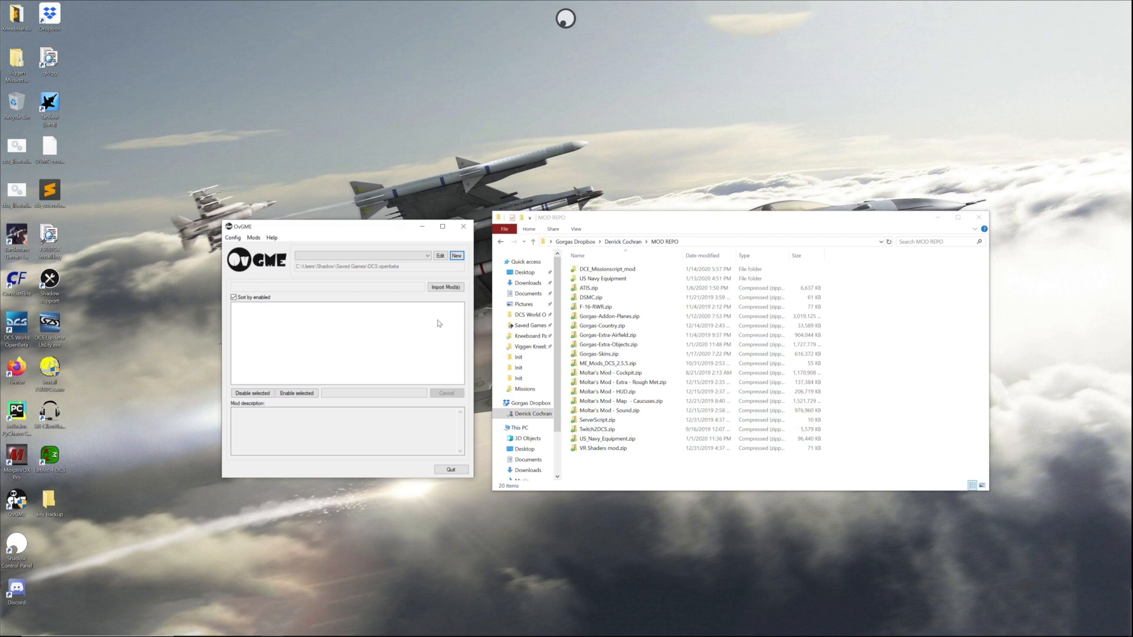
{"action": "mouse_move", "coordinate": [219, 300]}
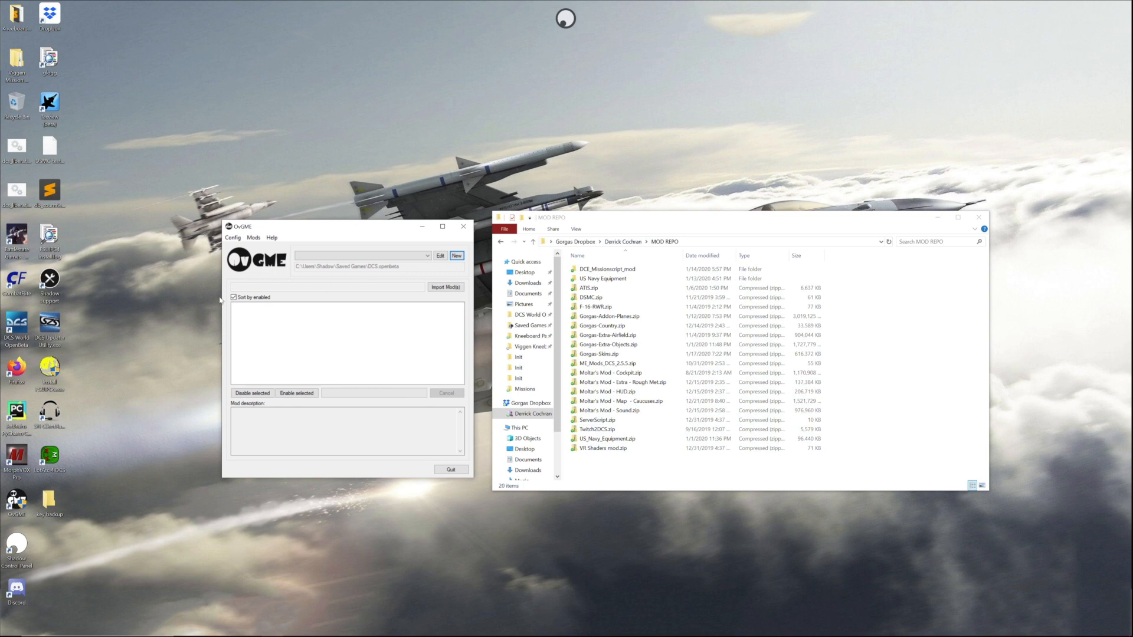
{"action": "mouse_move", "coordinate": [701, 222]}
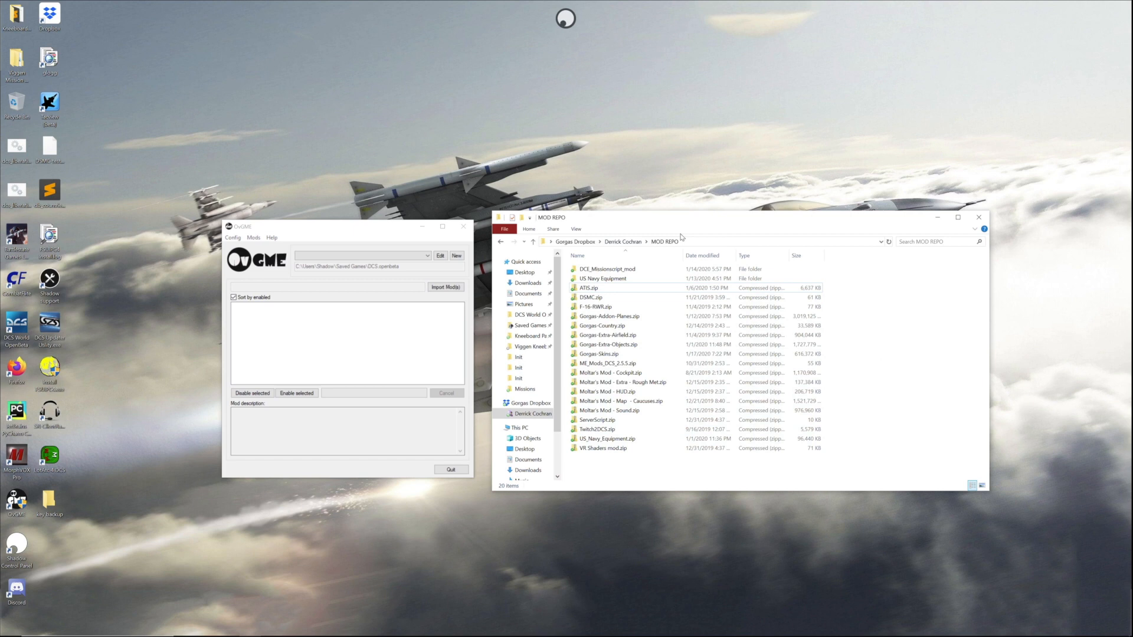
{"action": "mouse_move", "coordinate": [623, 485]}
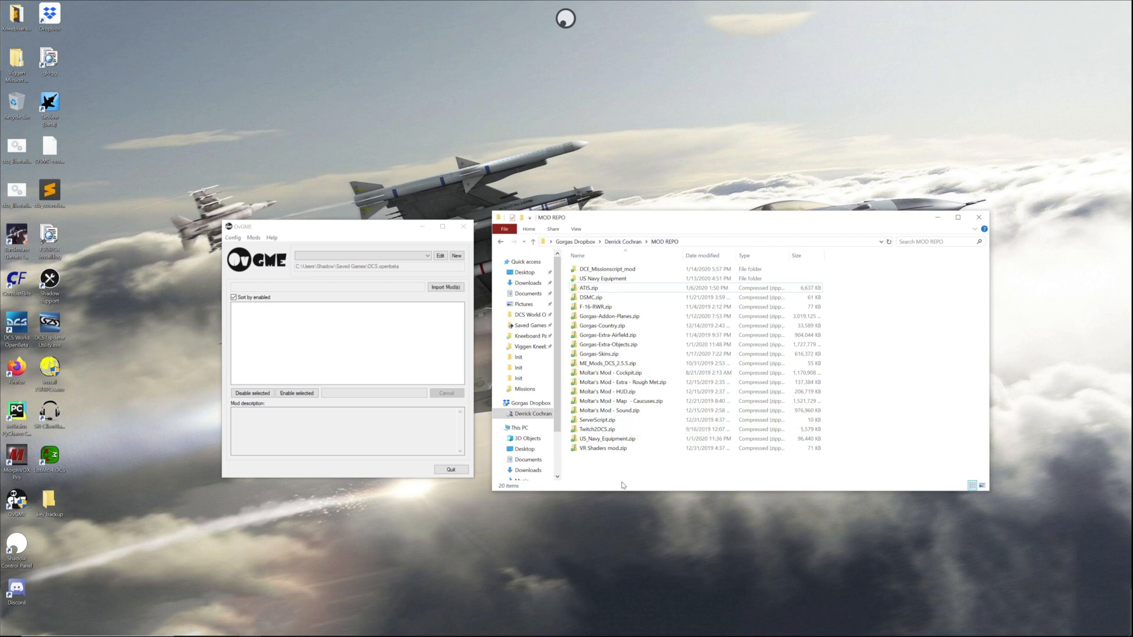
Step: Start a new configuration titled install with the DCS World OpenBeta game folder as root
{"action": "left_click", "coordinate": [587, 298]}
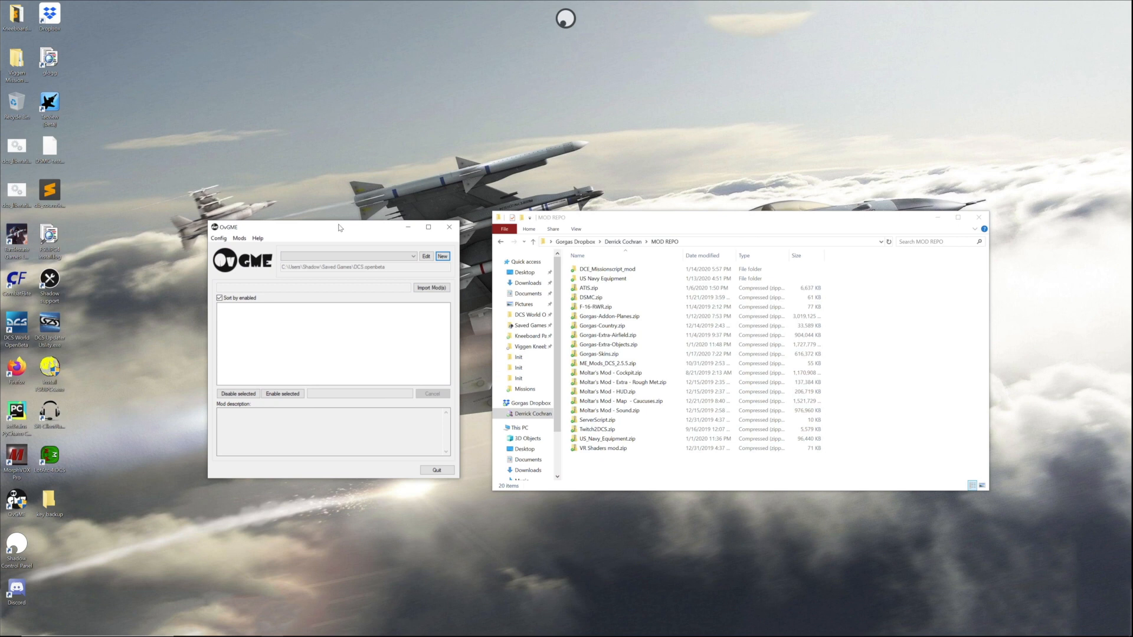
{"action": "mouse_move", "coordinate": [346, 235]}
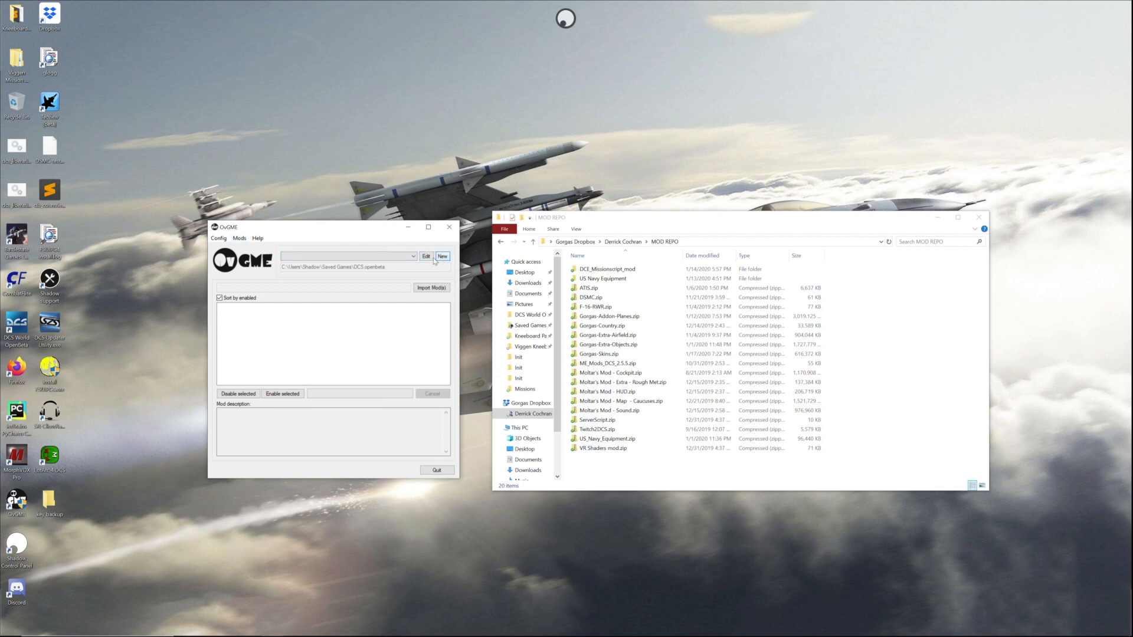
{"action": "left_click", "coordinate": [441, 256]}
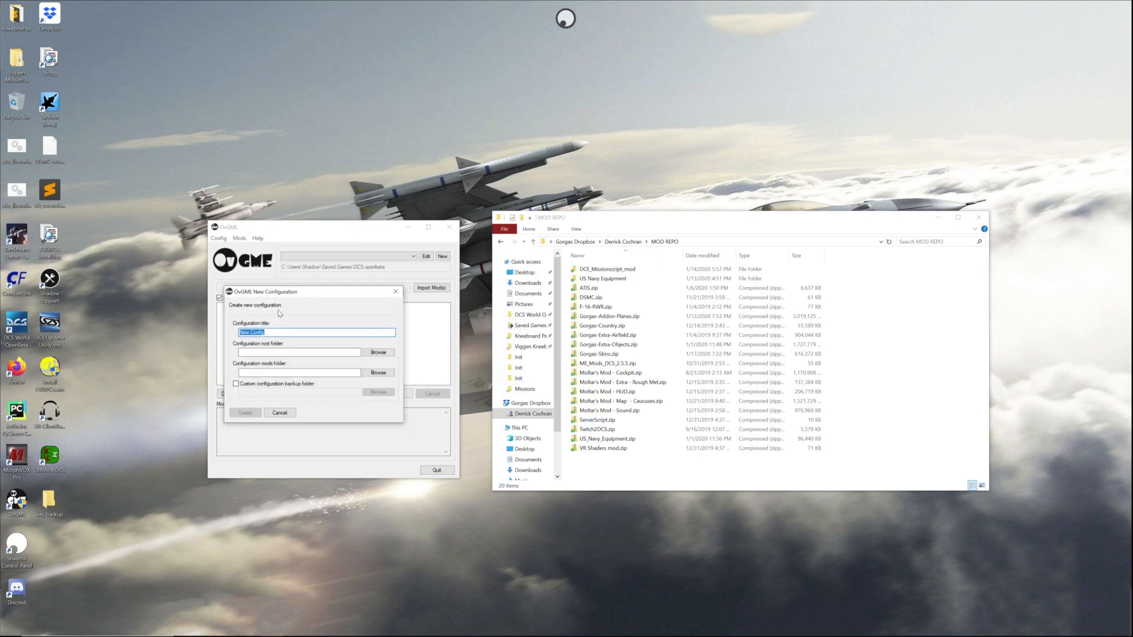
{"action": "type", "text": "h"}
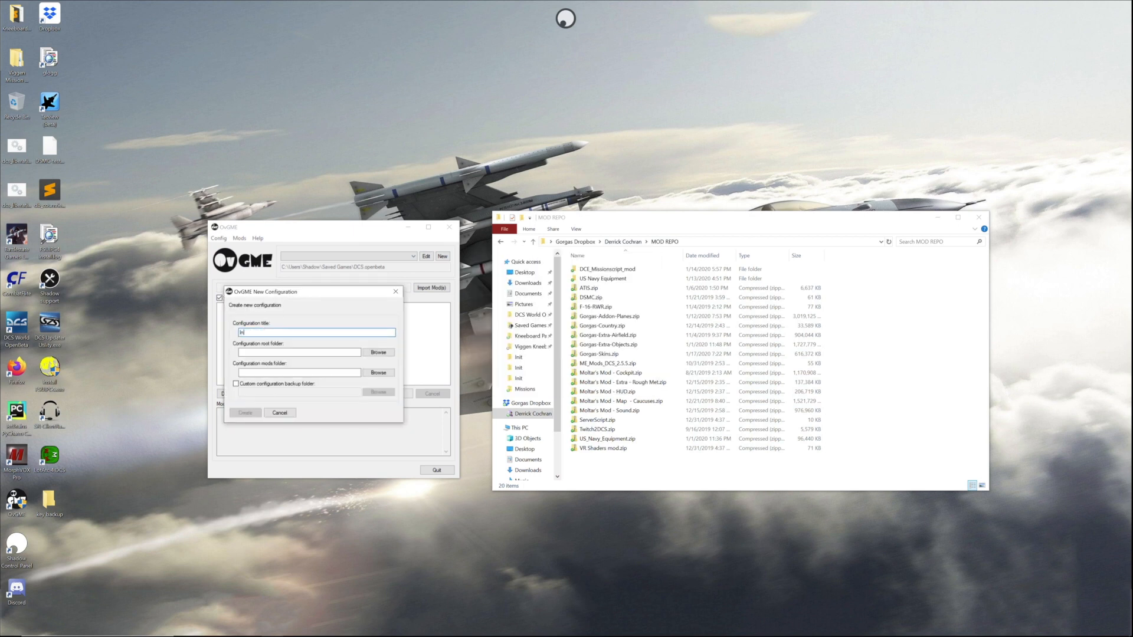
{"action": "type", "text": "install"}
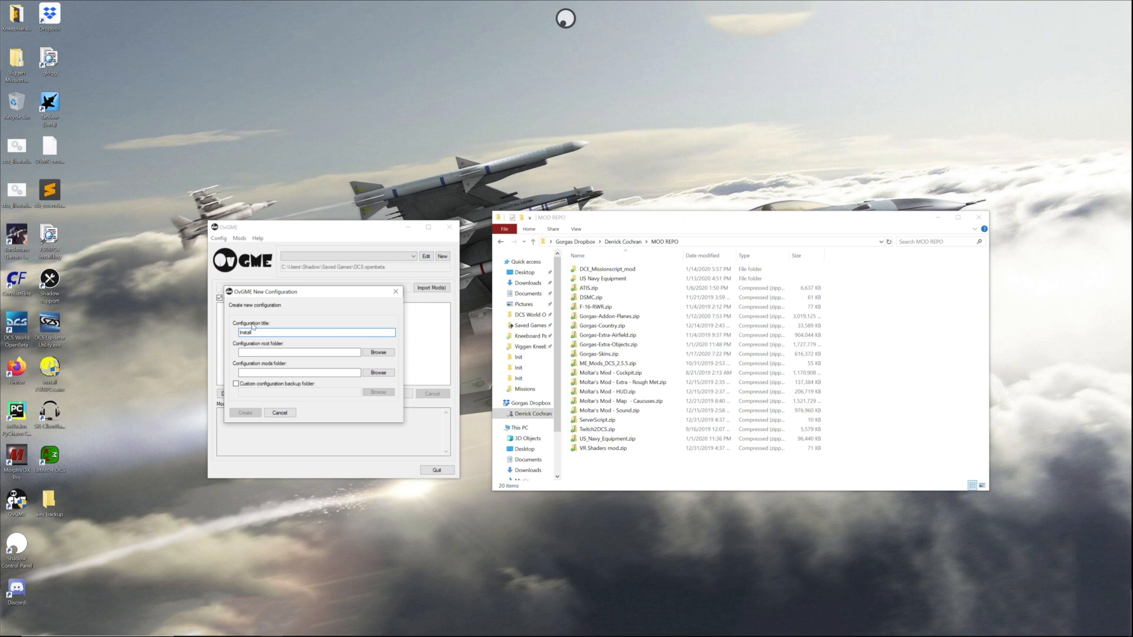
{"action": "left_click", "coordinate": [378, 352]}
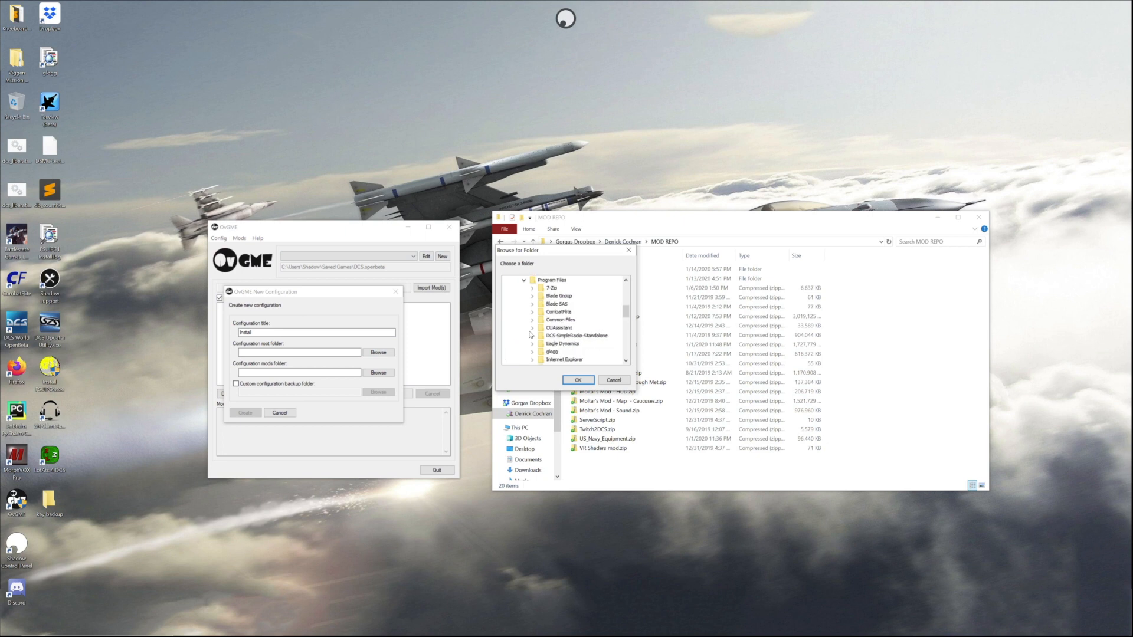
{"action": "left_click", "coordinate": [541, 344]}
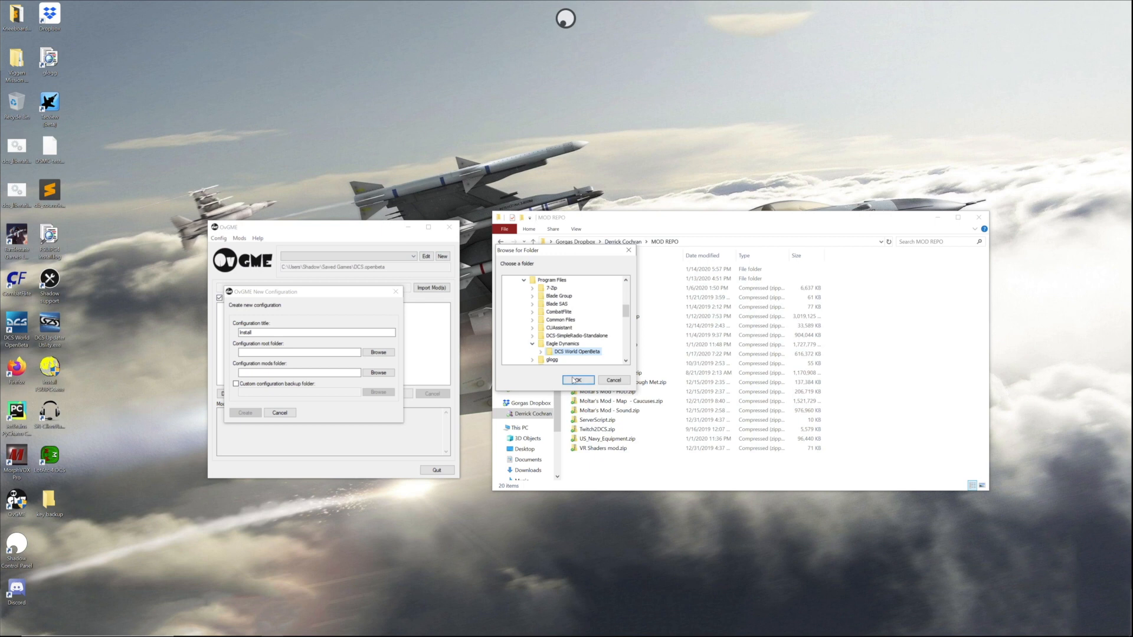
{"action": "left_click", "coordinate": [578, 380]}
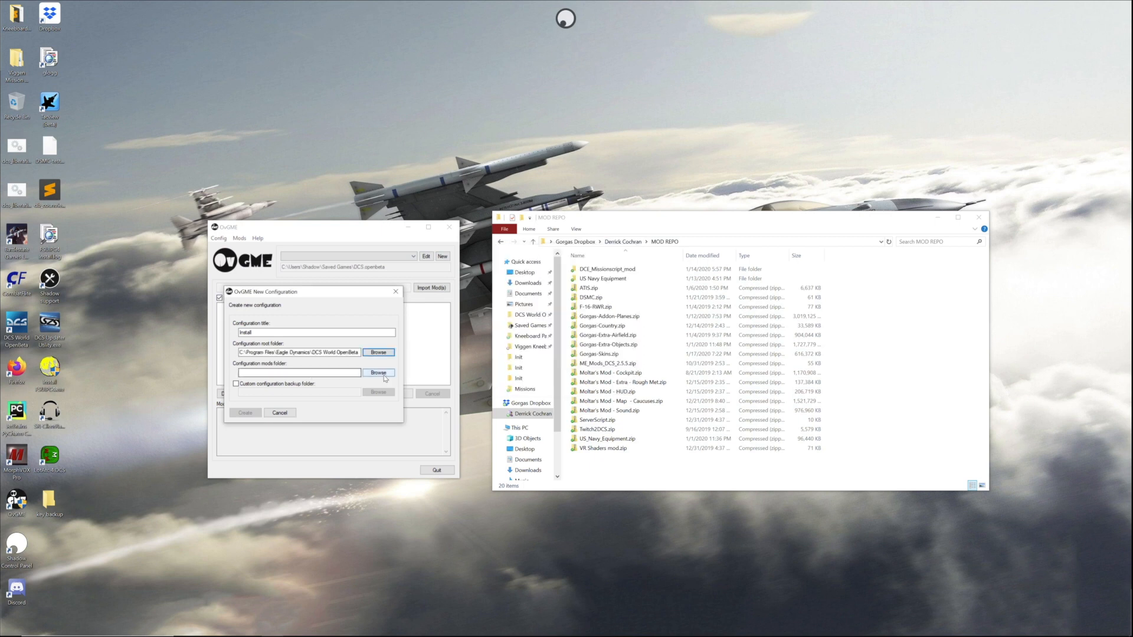
Step: Set the Dropbox MOD REPO folder as the configuration's mods folder
{"action": "left_click", "coordinate": [377, 372]}
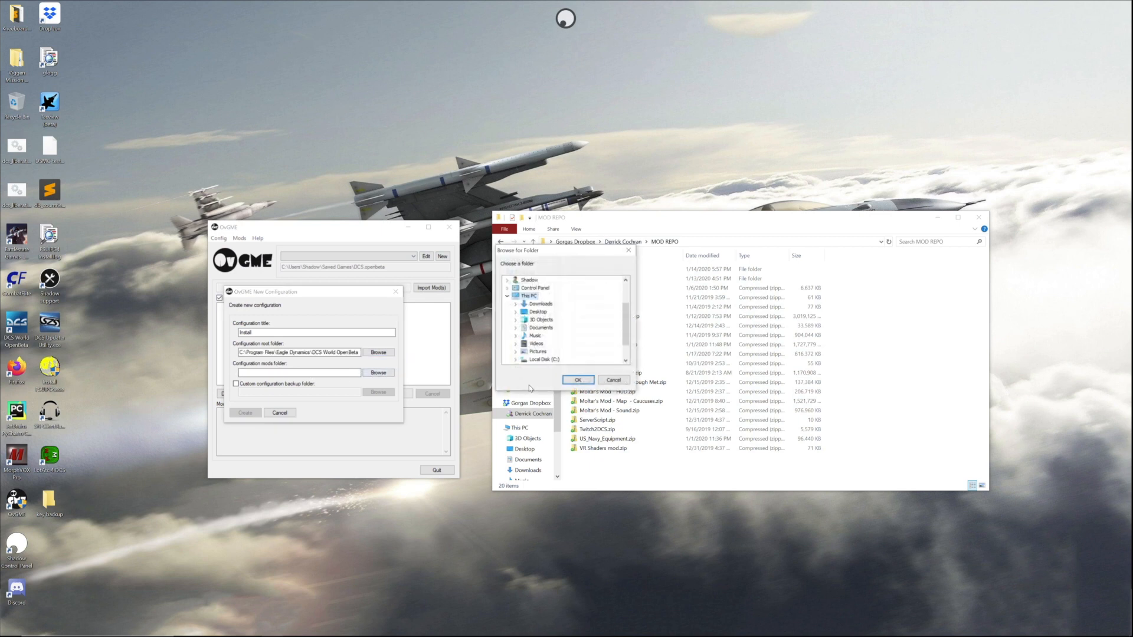
{"action": "scroll", "scroll_direction": "down", "scroll_amount": 3}
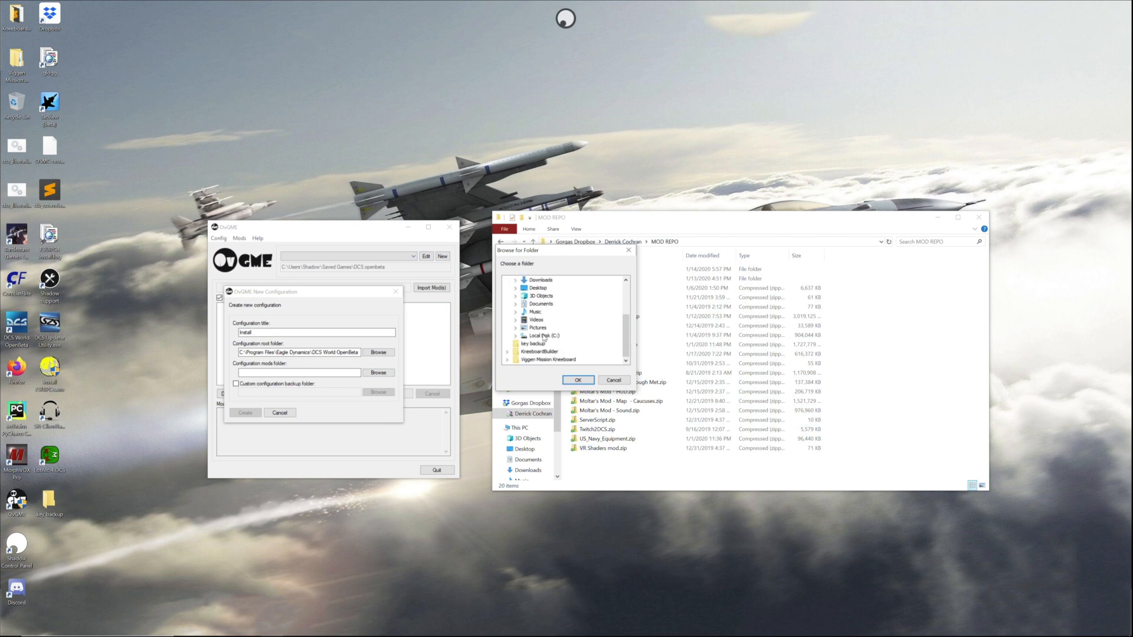
{"action": "scroll", "scroll_direction": "down", "scroll_amount": 3}
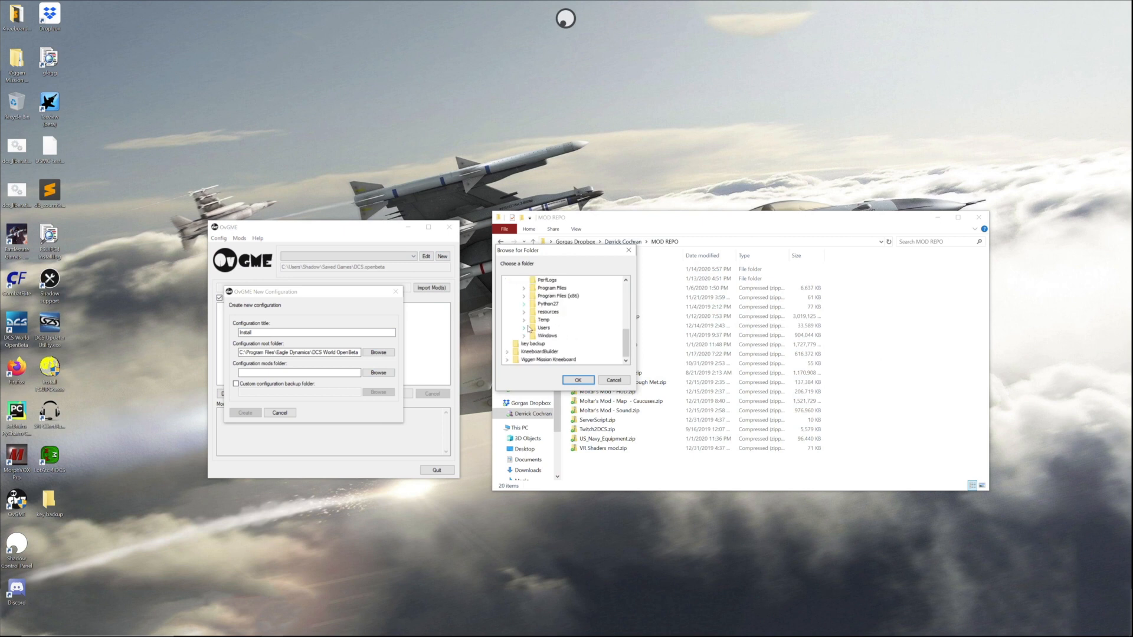
{"action": "left_click", "coordinate": [524, 328]}
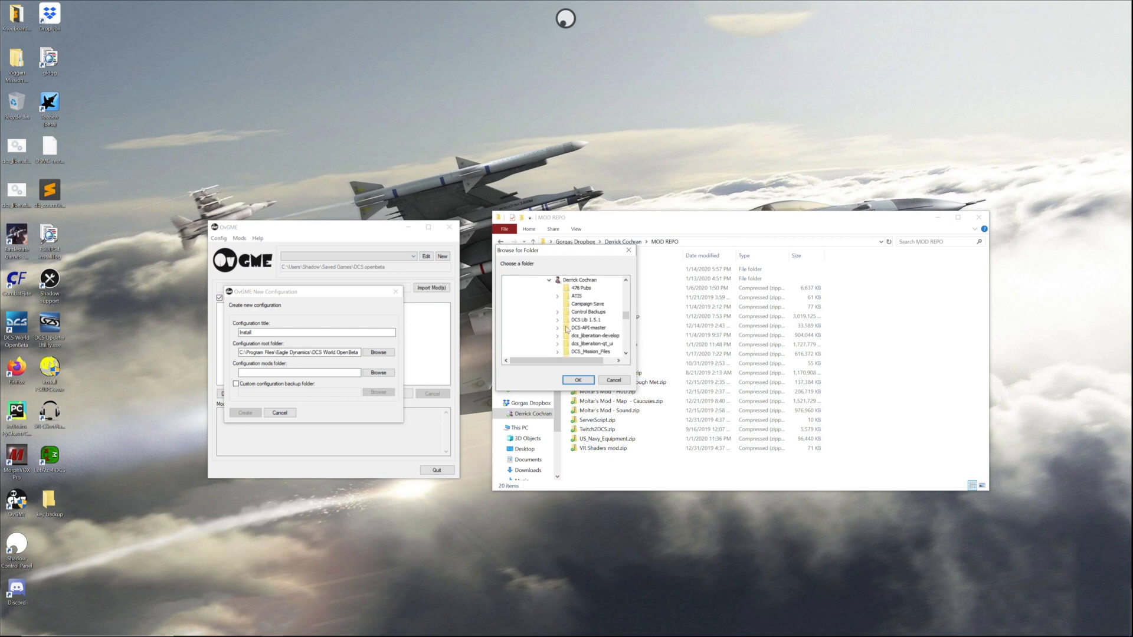
{"action": "scroll", "scroll_direction": "down", "scroll_amount": 3}
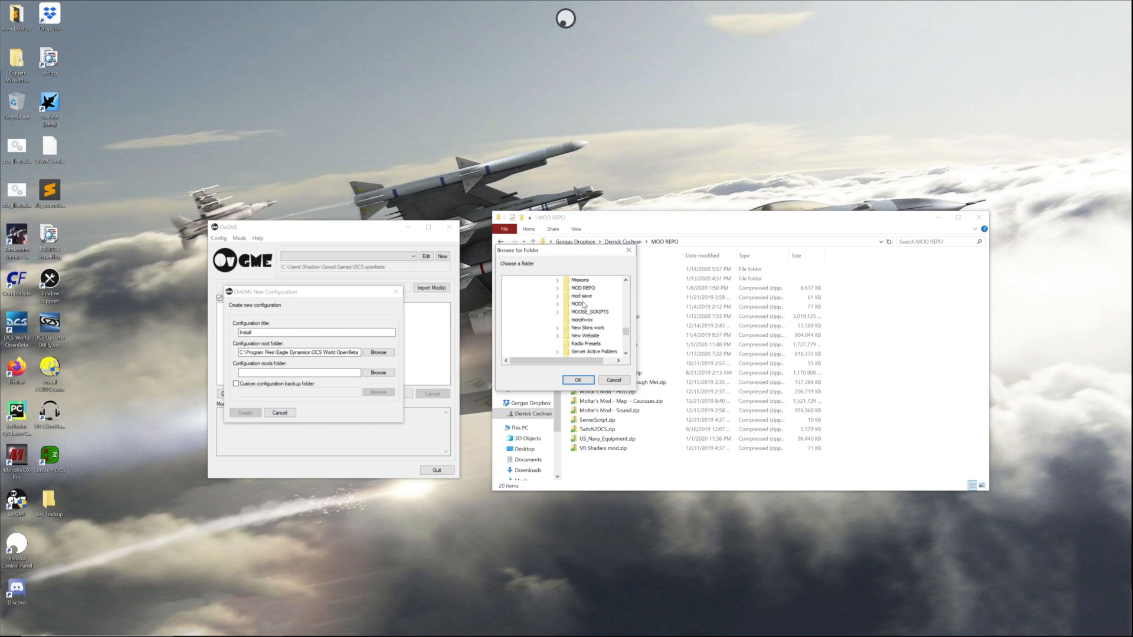
{"action": "left_click", "coordinate": [583, 288]}
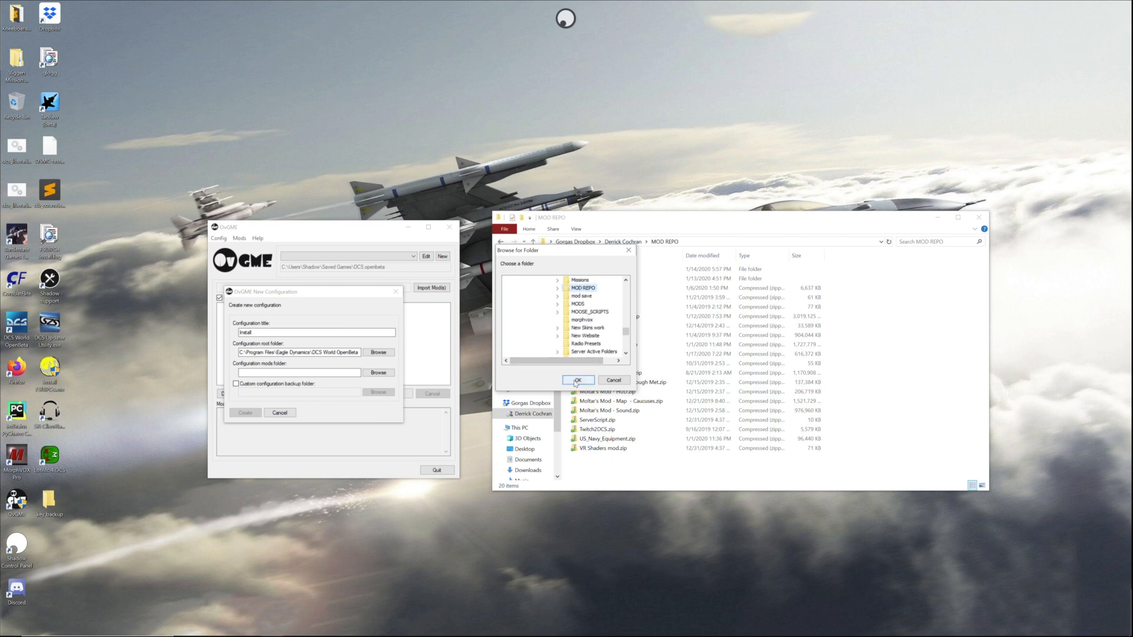
{"action": "left_click", "coordinate": [578, 380]}
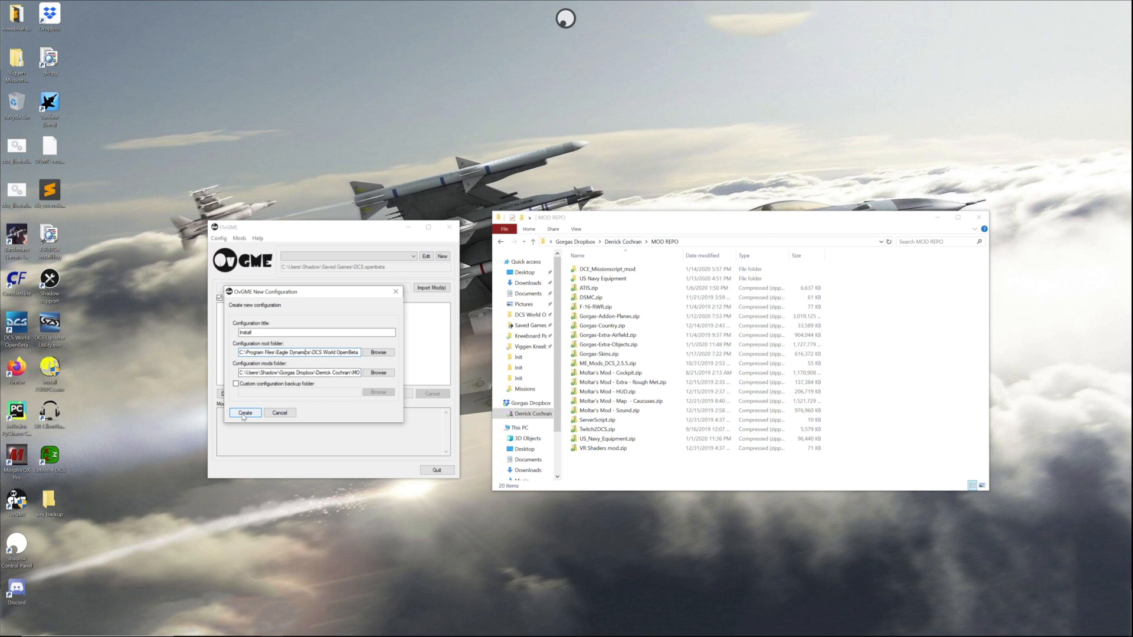
Step: Create the install configuration, then start a Saved Games configuration rooted at Saved Games\DCS.openbeta
{"action": "left_click", "coordinate": [246, 413]}
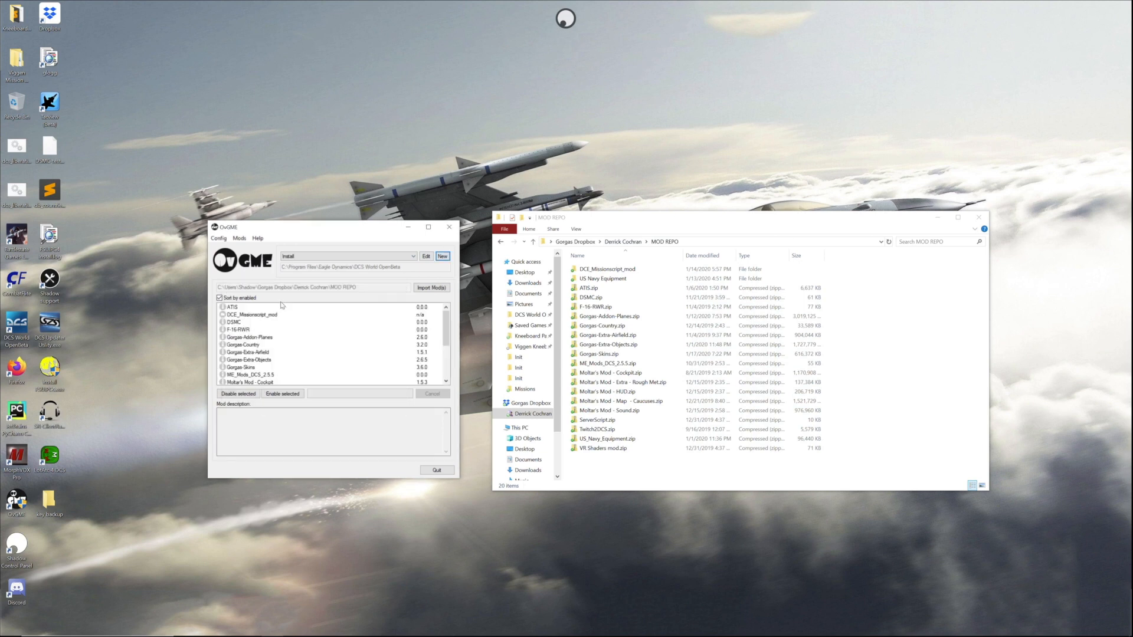
{"action": "left_click", "coordinate": [442, 256]}
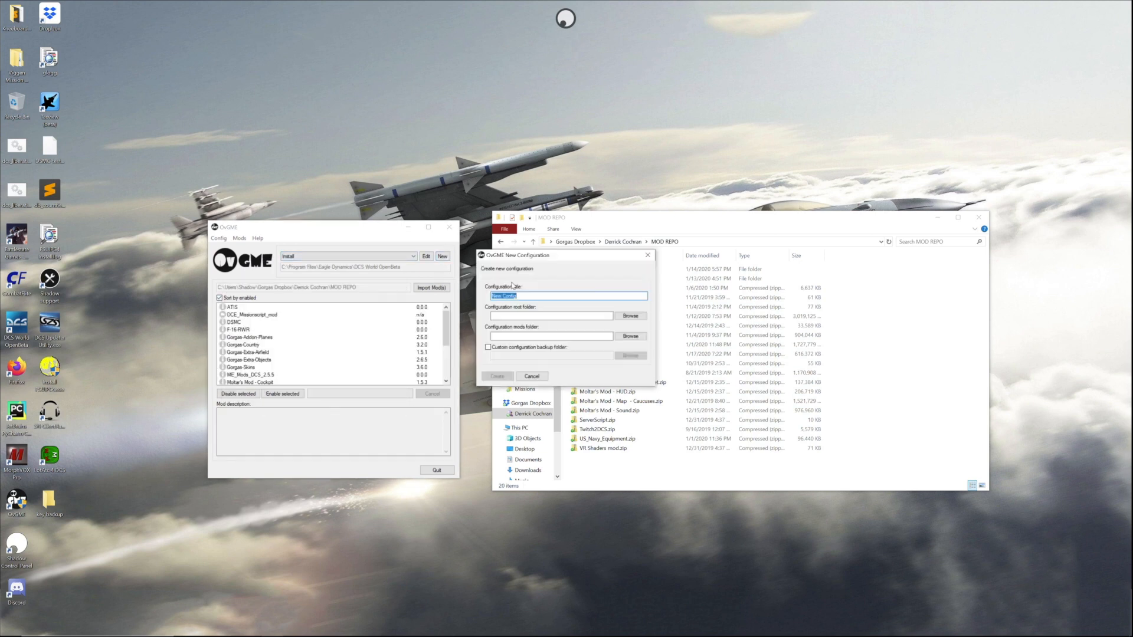
{"action": "type", "text": "Saved Games"}
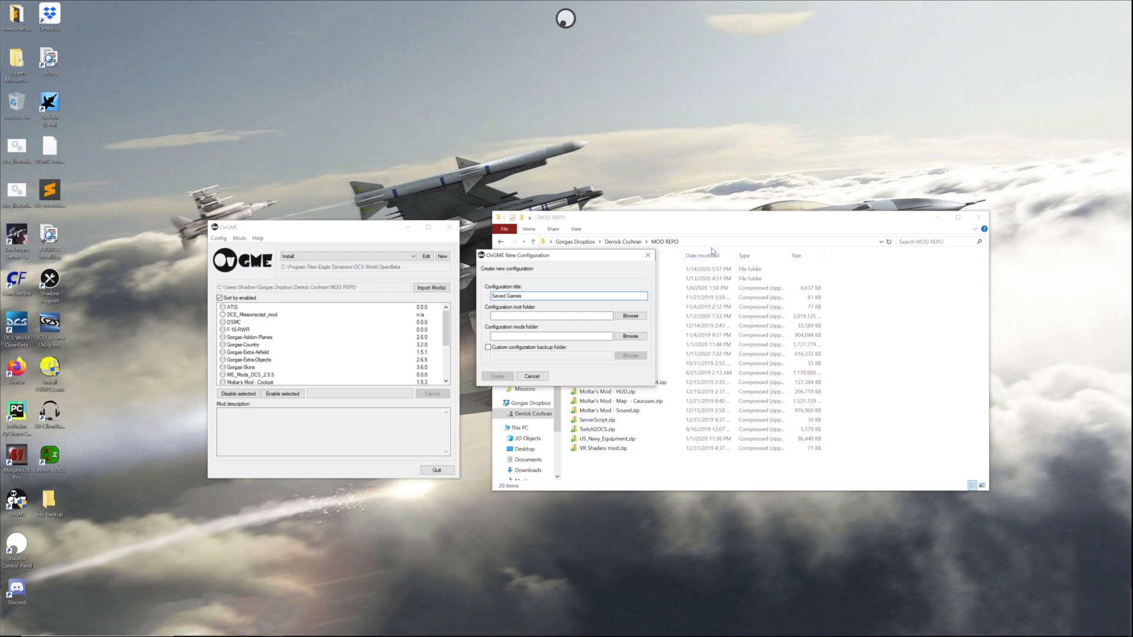
{"action": "left_click", "coordinate": [630, 316]}
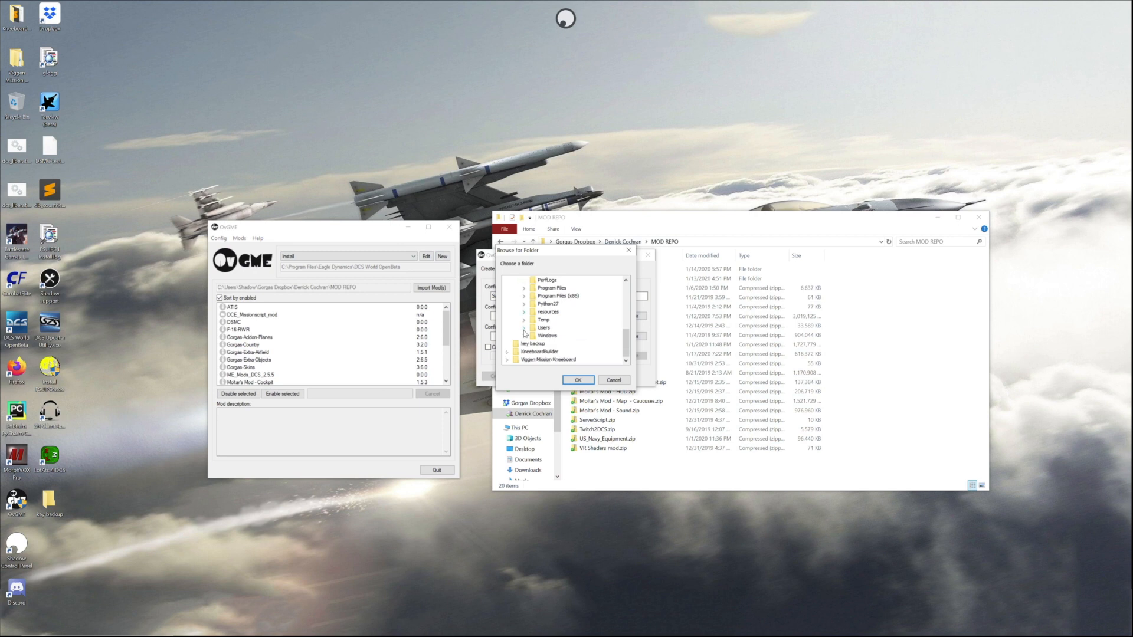
{"action": "left_click", "coordinate": [525, 328]}
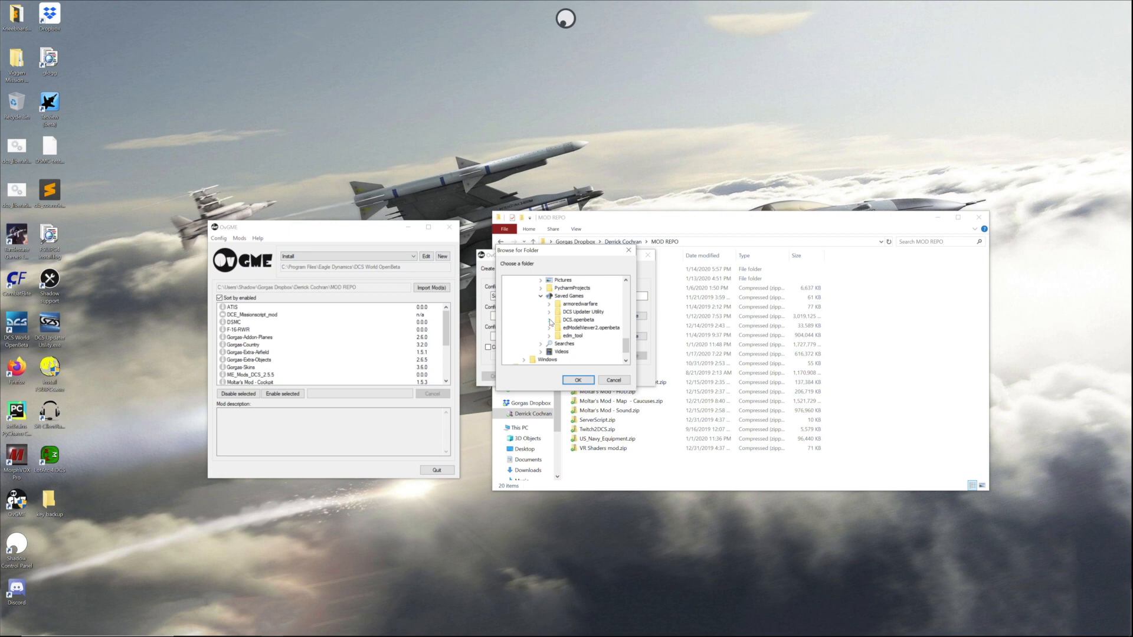
{"action": "left_click", "coordinate": [550, 318]}
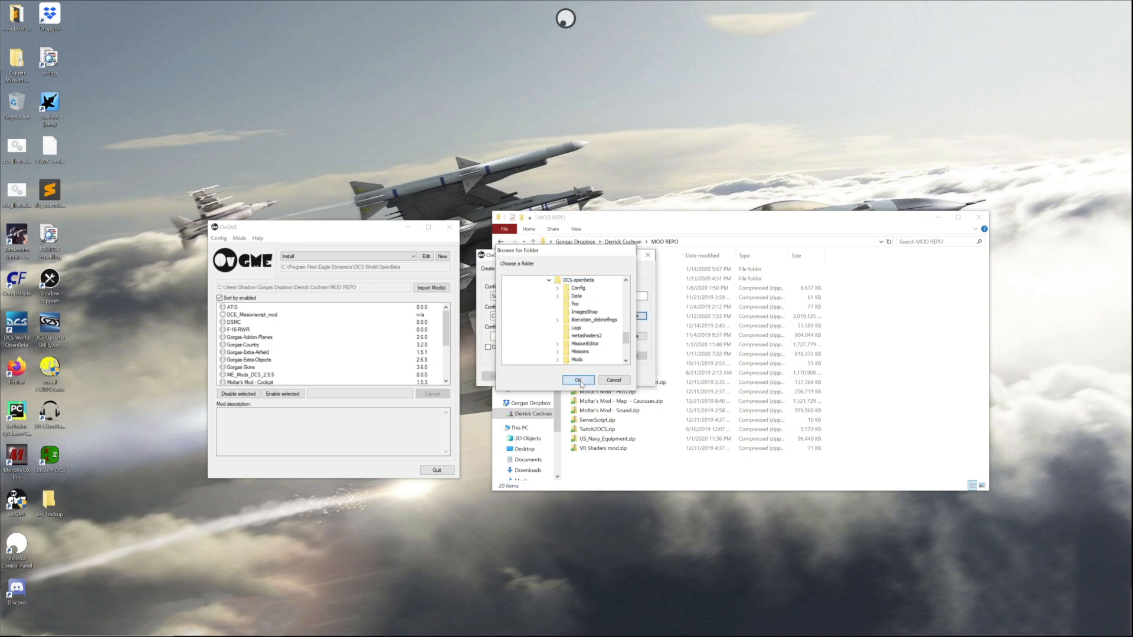
{"action": "left_click", "coordinate": [578, 380]}
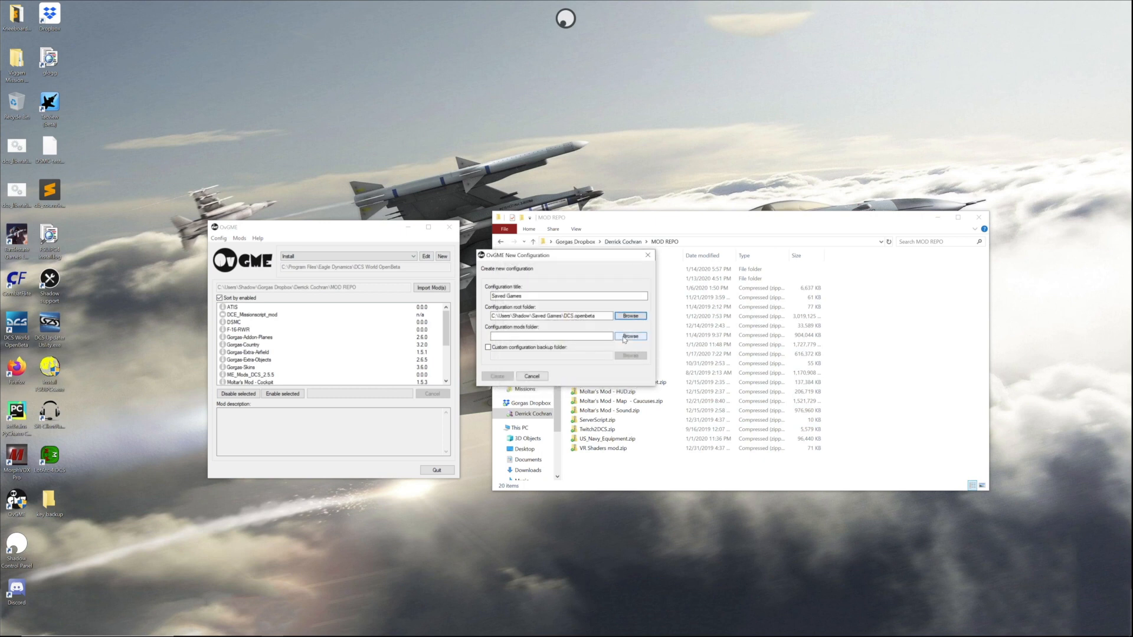
Step: Choose the MOD REPO folder as the Saved Games configuration's mods folder
{"action": "left_click", "coordinate": [630, 335]}
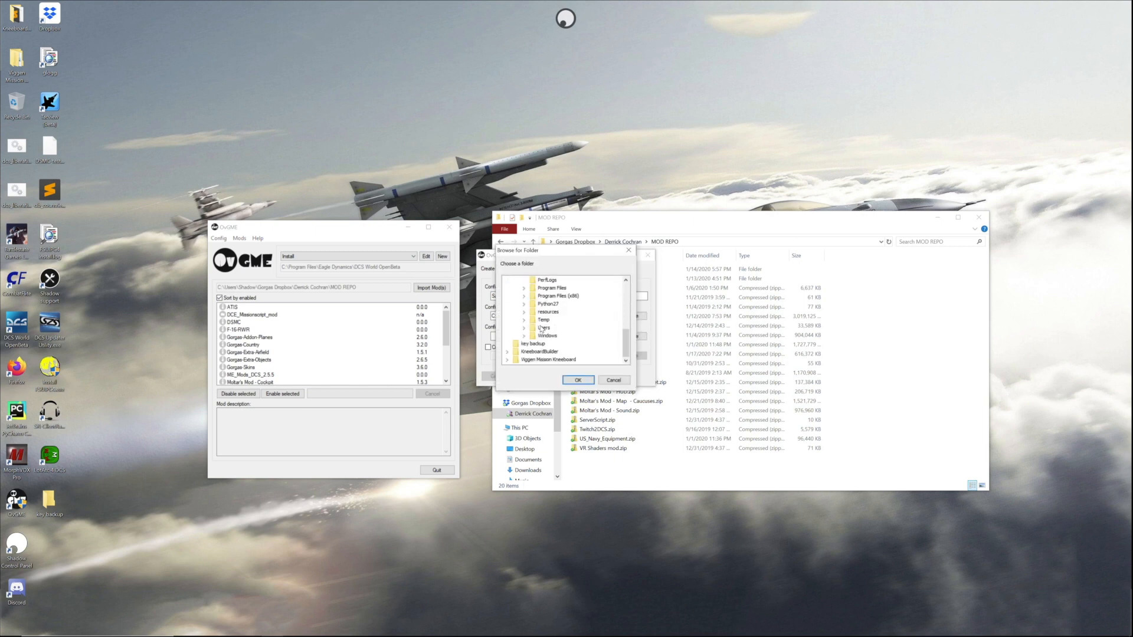
{"action": "left_click", "coordinate": [517, 328]}
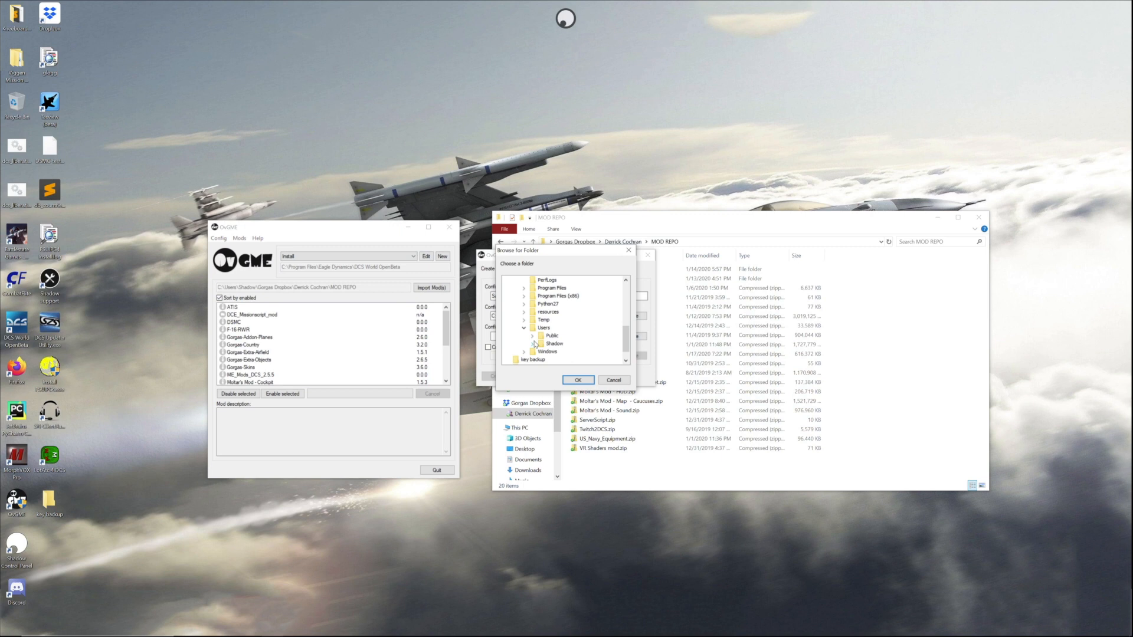
{"action": "scroll", "scroll_direction": "down", "scroll_amount": 3}
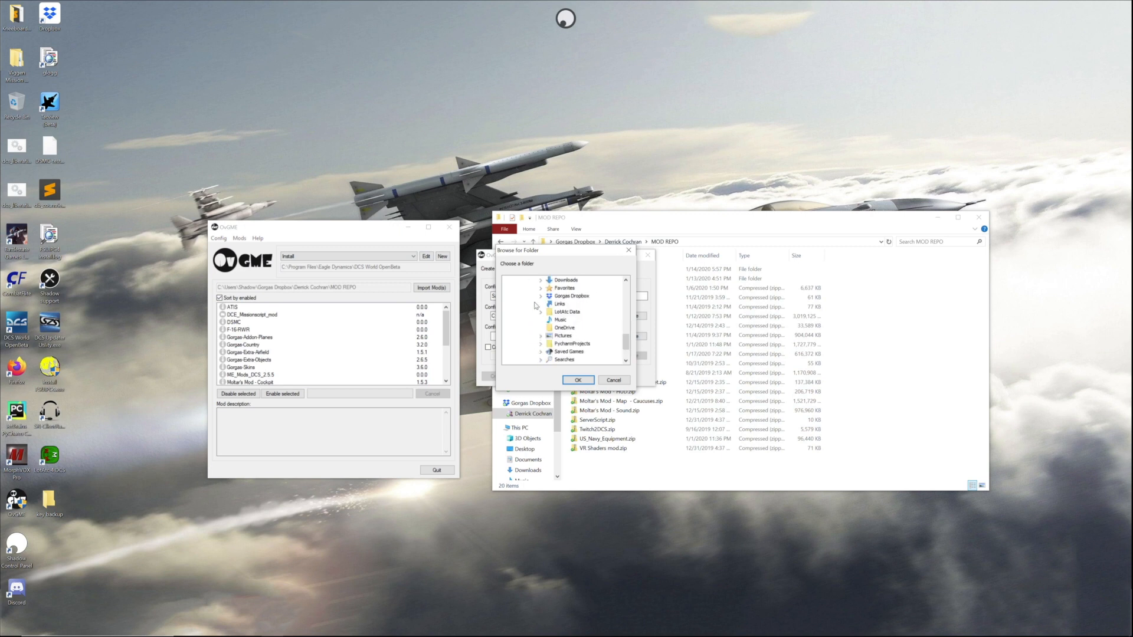
{"action": "left_click", "coordinate": [541, 295]}
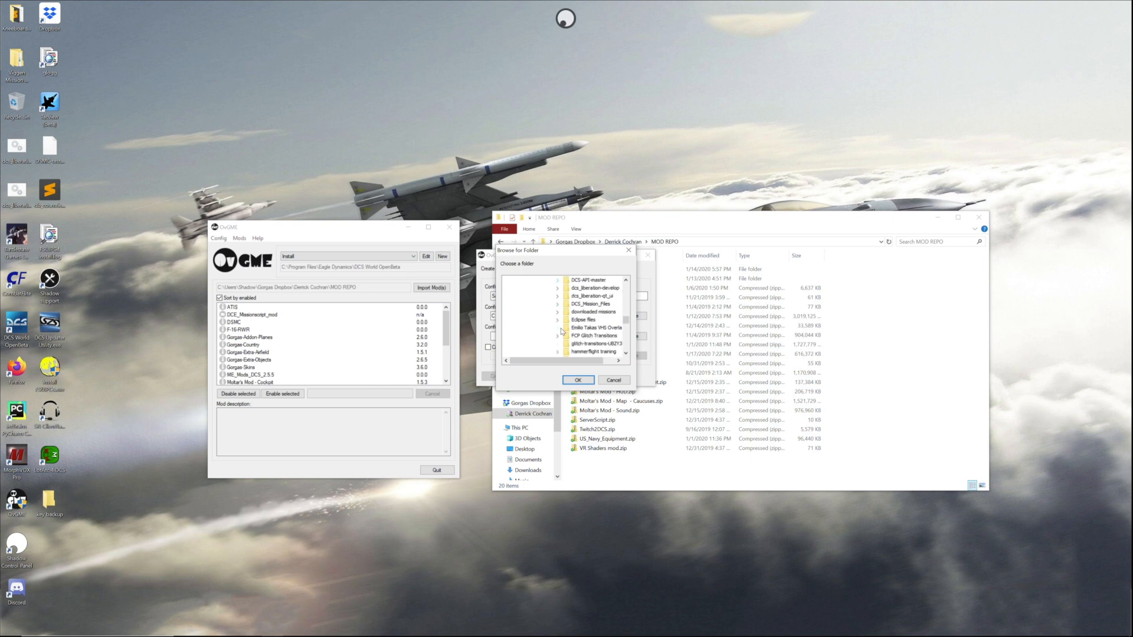
{"action": "scroll", "scroll_direction": "down", "scroll_amount": 3}
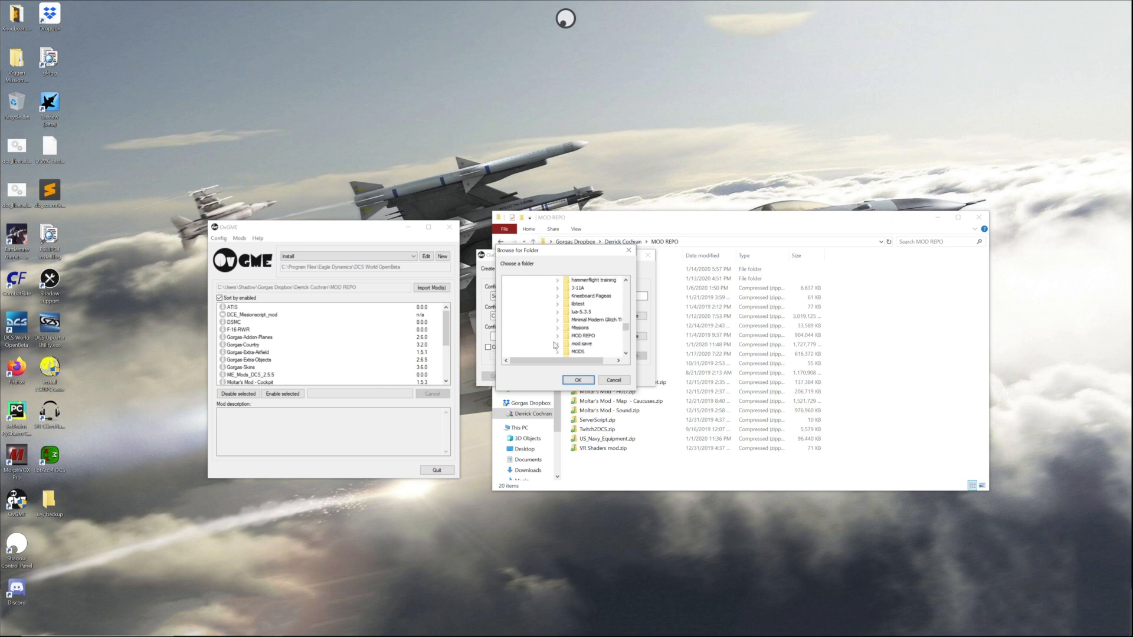
{"action": "left_click", "coordinate": [583, 335]}
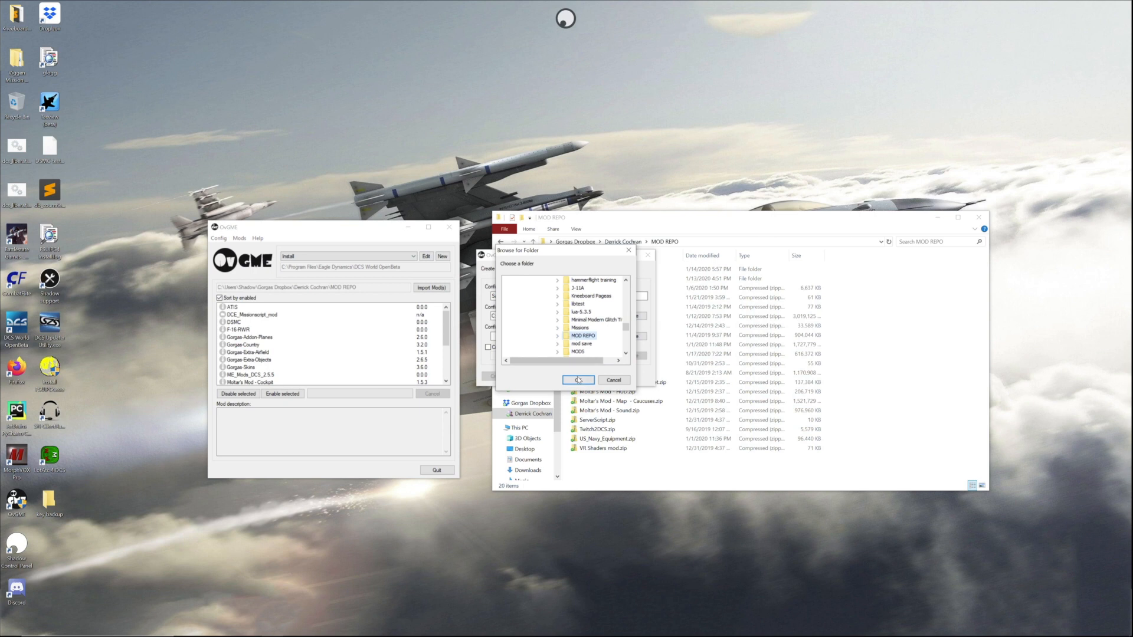
Step: Create the Saved Games configuration and make it the active configuration
{"action": "left_click", "coordinate": [578, 380]}
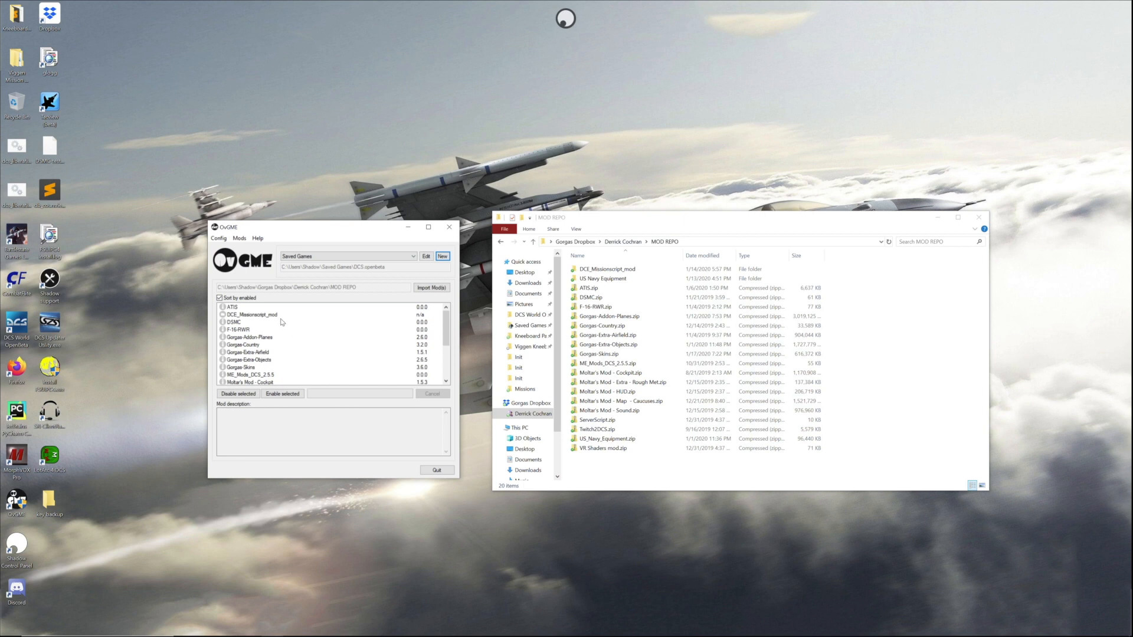
{"action": "mouse_move", "coordinate": [186, 337]}
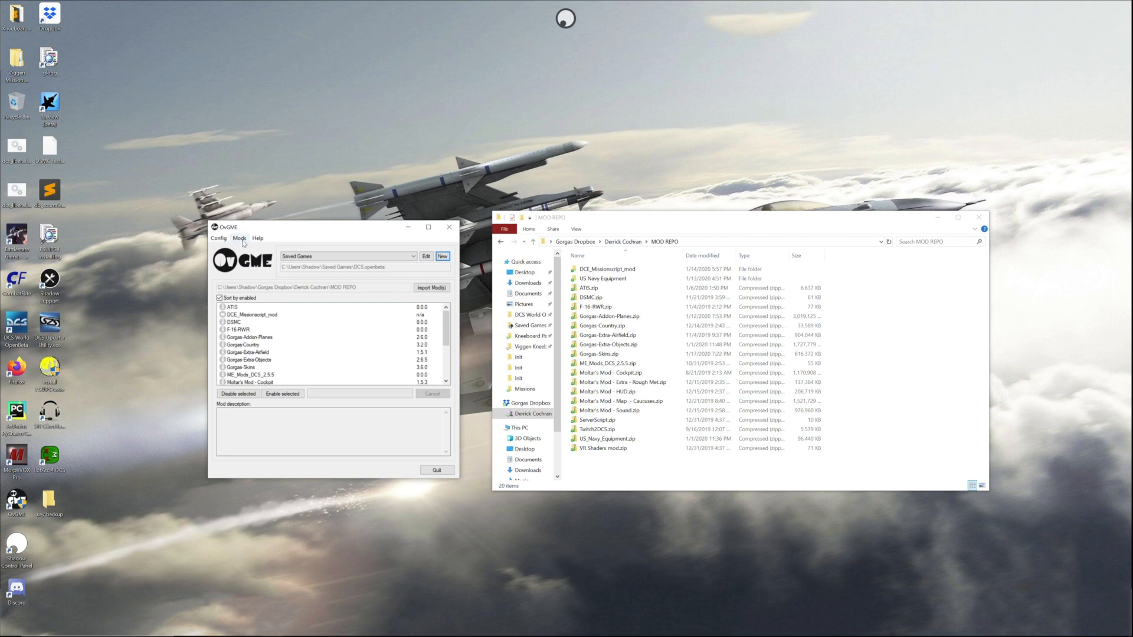
{"action": "left_click", "coordinate": [239, 238]}
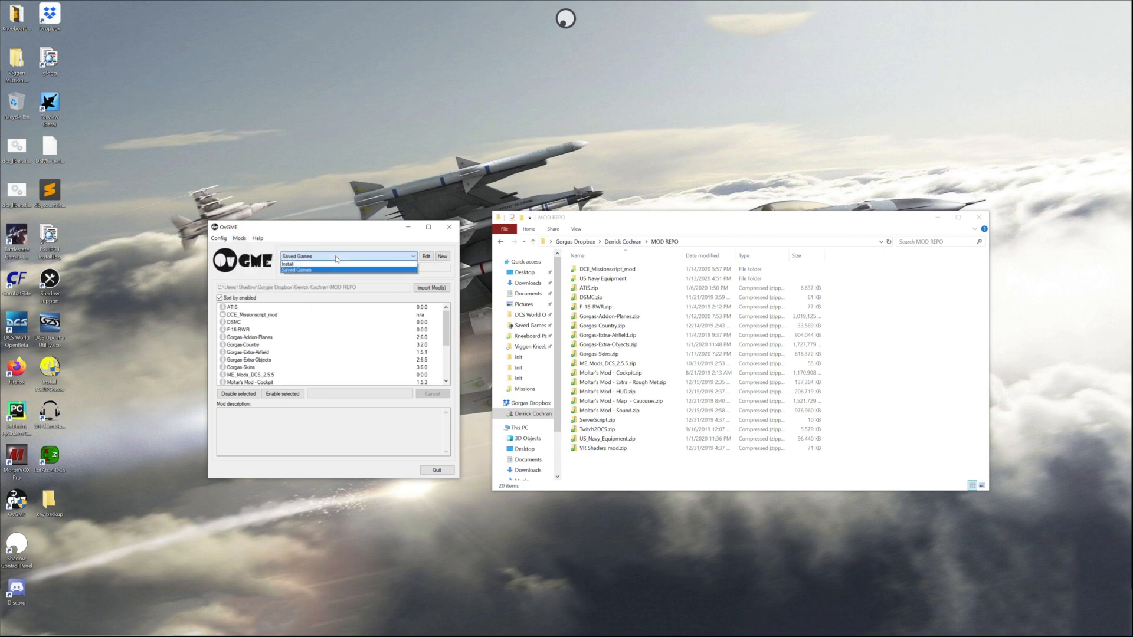
{"action": "left_click", "coordinate": [319, 269]}
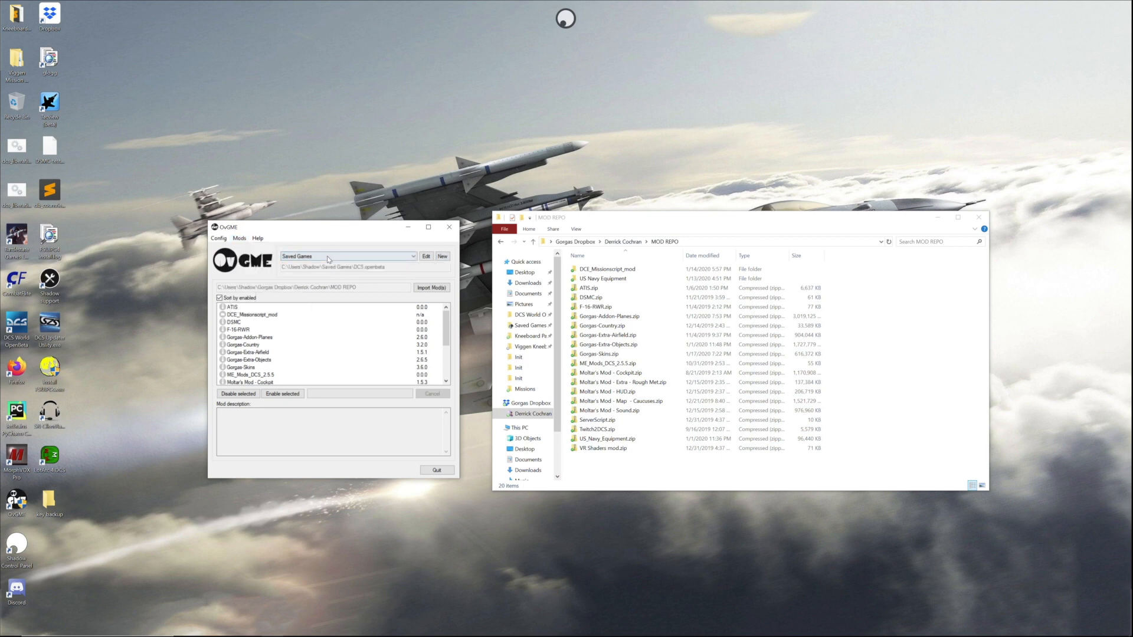
{"action": "left_click", "coordinate": [238, 239]}
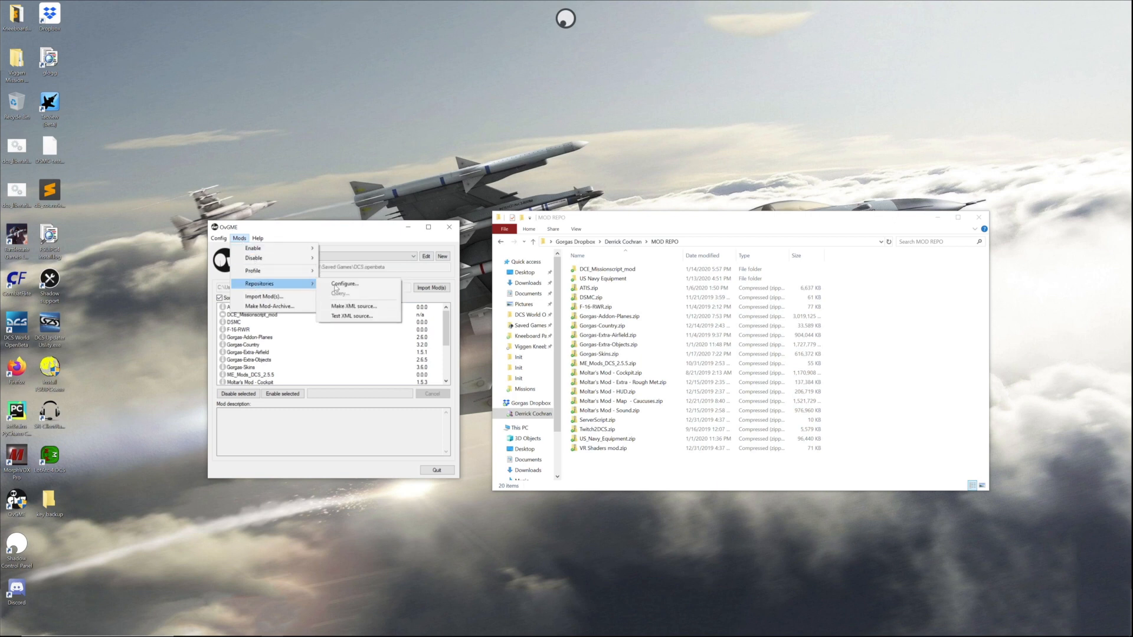
{"action": "left_click", "coordinate": [344, 283]}
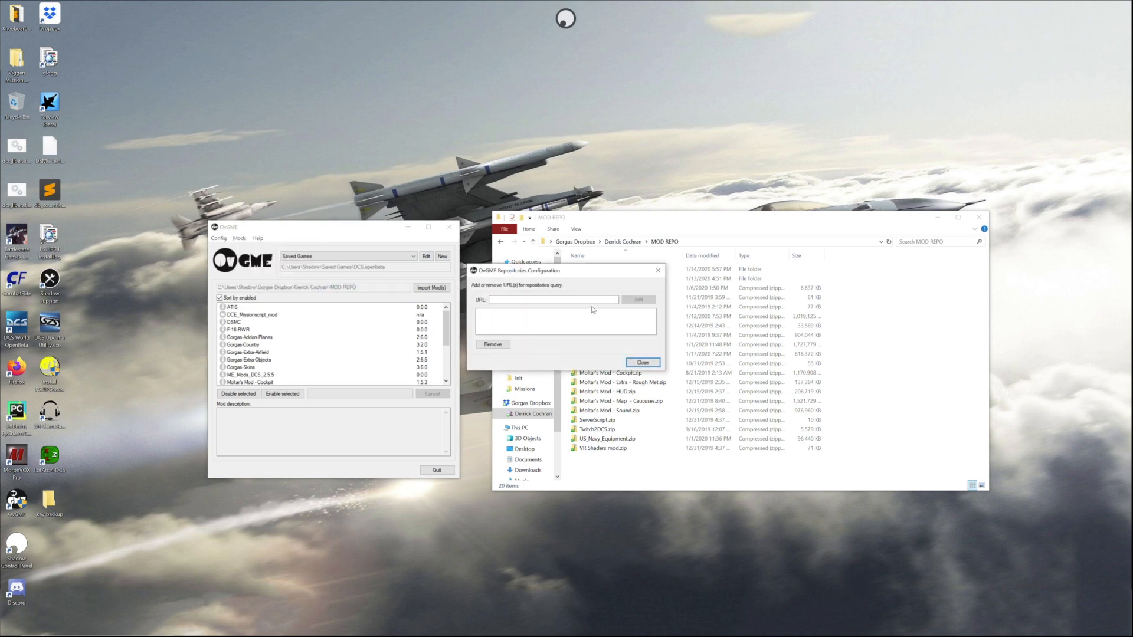
{"action": "type", "text": "htt"}
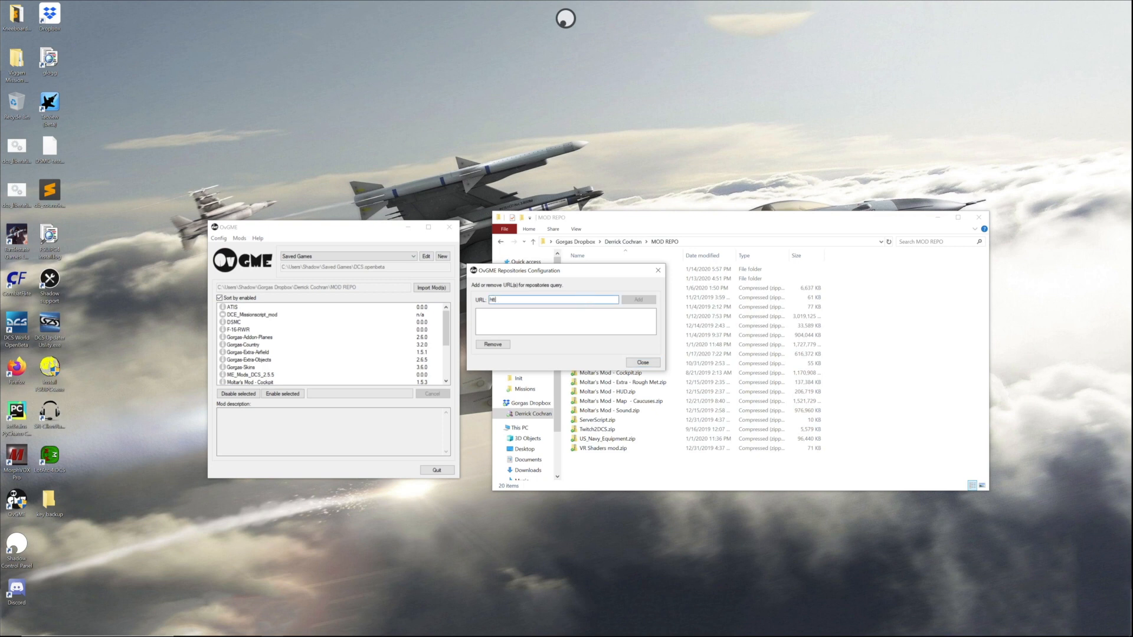
{"action": "type", "text": "http://mods.gorgas.airforce/"}
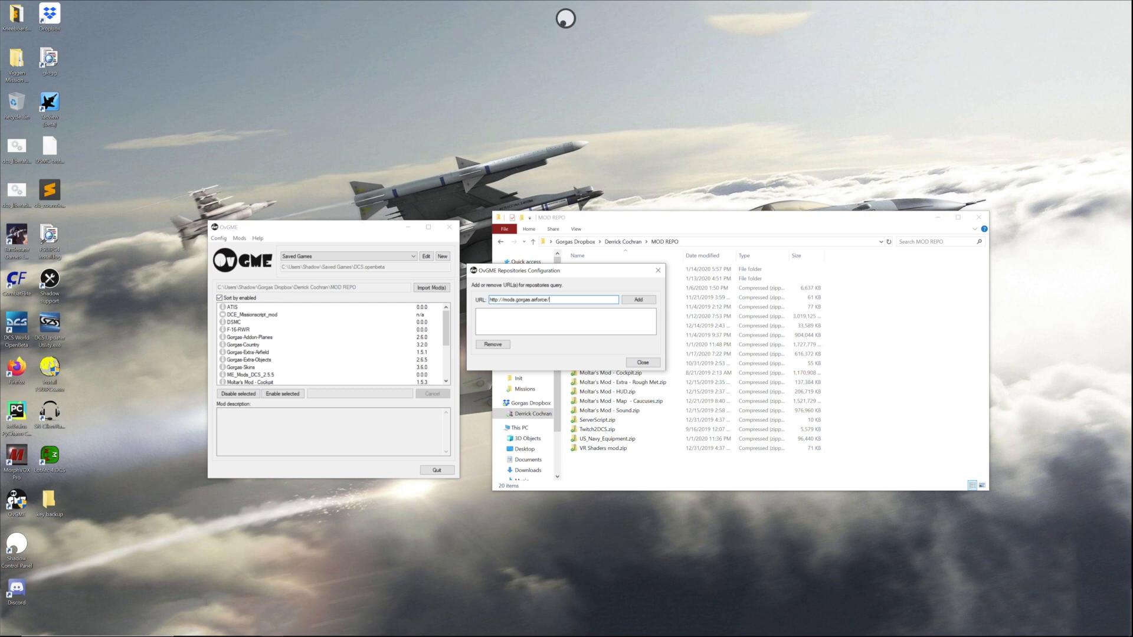
{"action": "type", "text": "repo"}
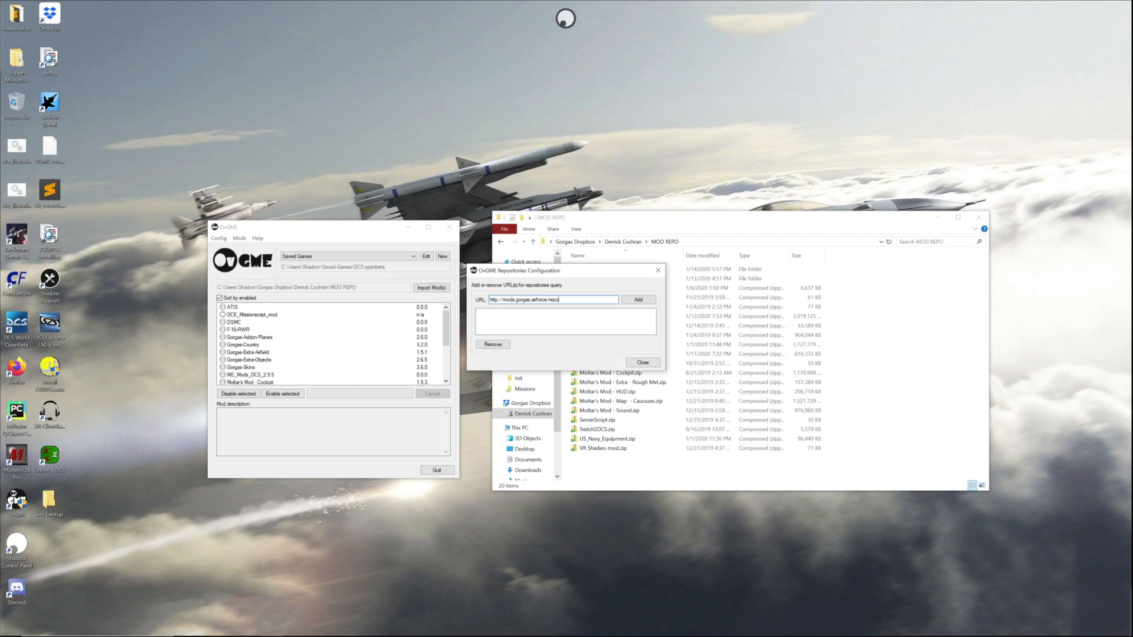
{"action": "type", "text": ".xml"}
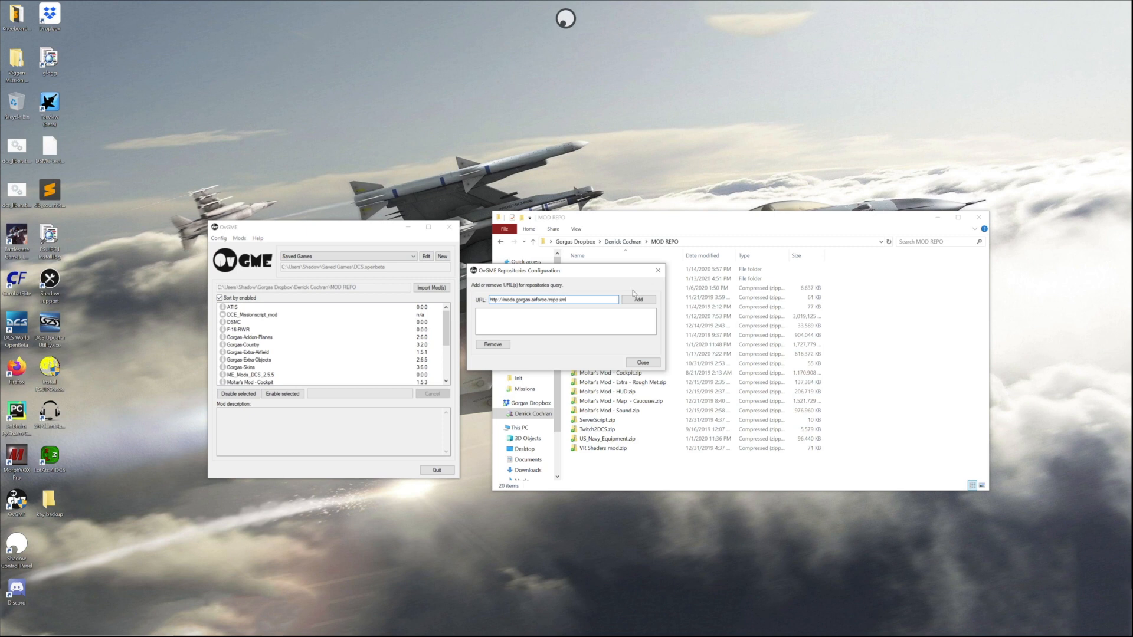
{"action": "left_click", "coordinate": [638, 300]}
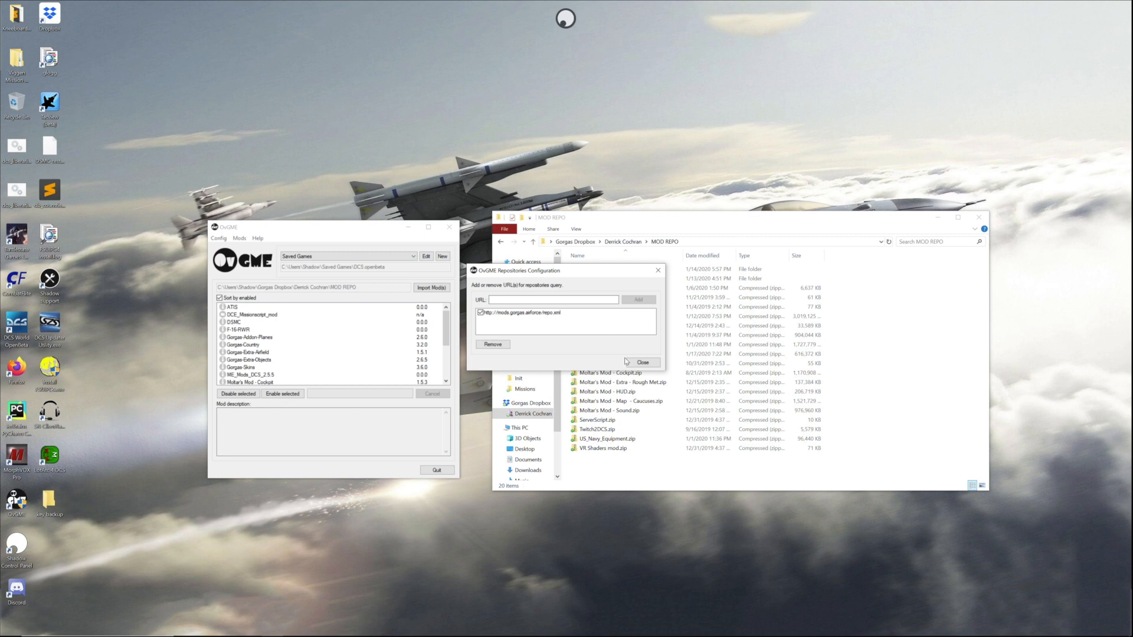
Step: Query the repository and review the Gorgas-Skins, Gorgas Country and Gorgas Addon Planes descriptions, then close
{"action": "left_click", "coordinate": [238, 239]}
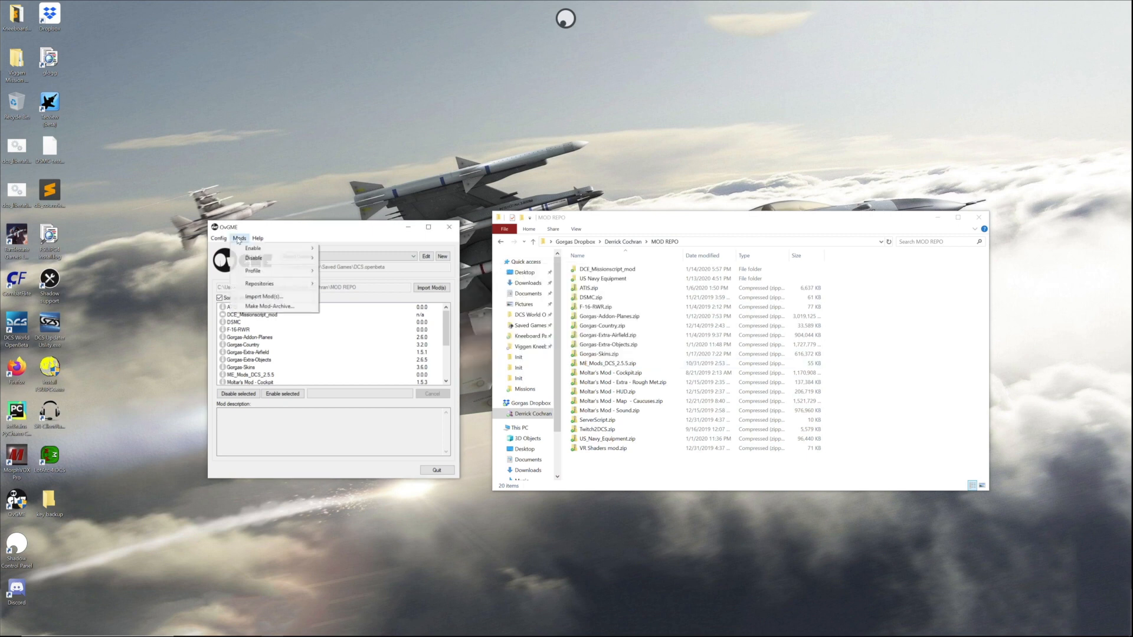
{"action": "mouse_move", "coordinate": [260, 283]}
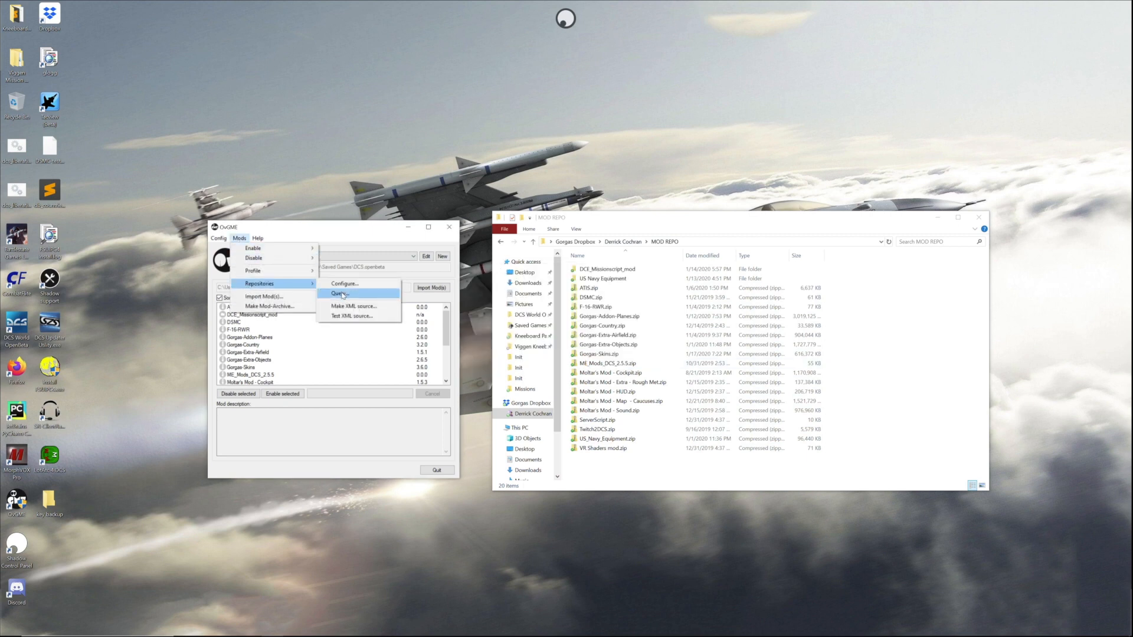
{"action": "left_click", "coordinate": [335, 293]}
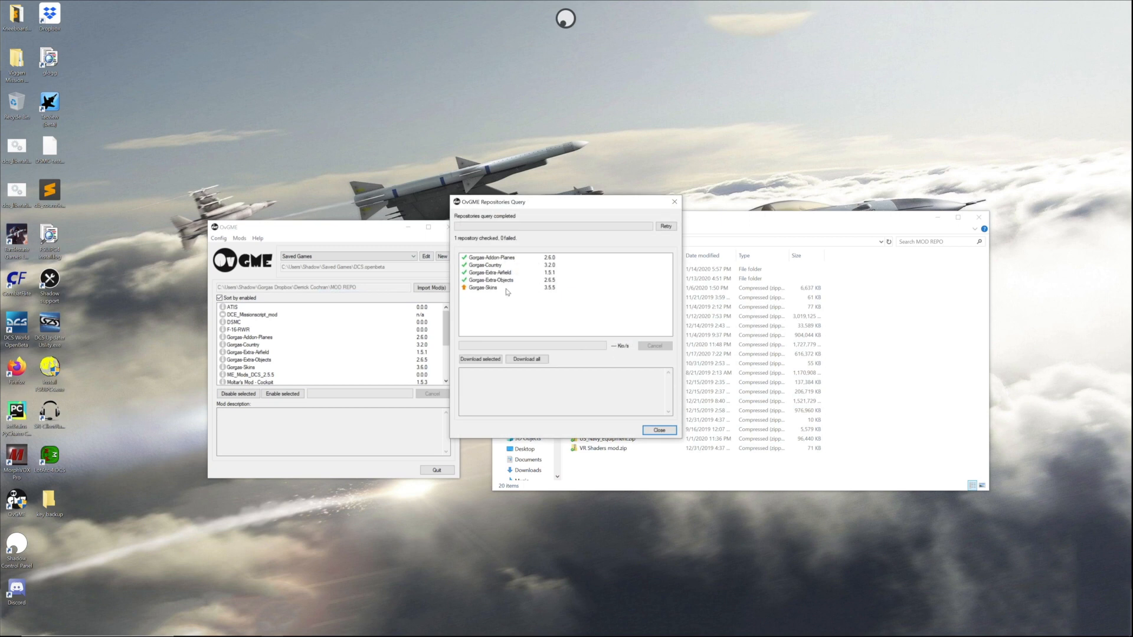
{"action": "mouse_move", "coordinate": [505, 293]}
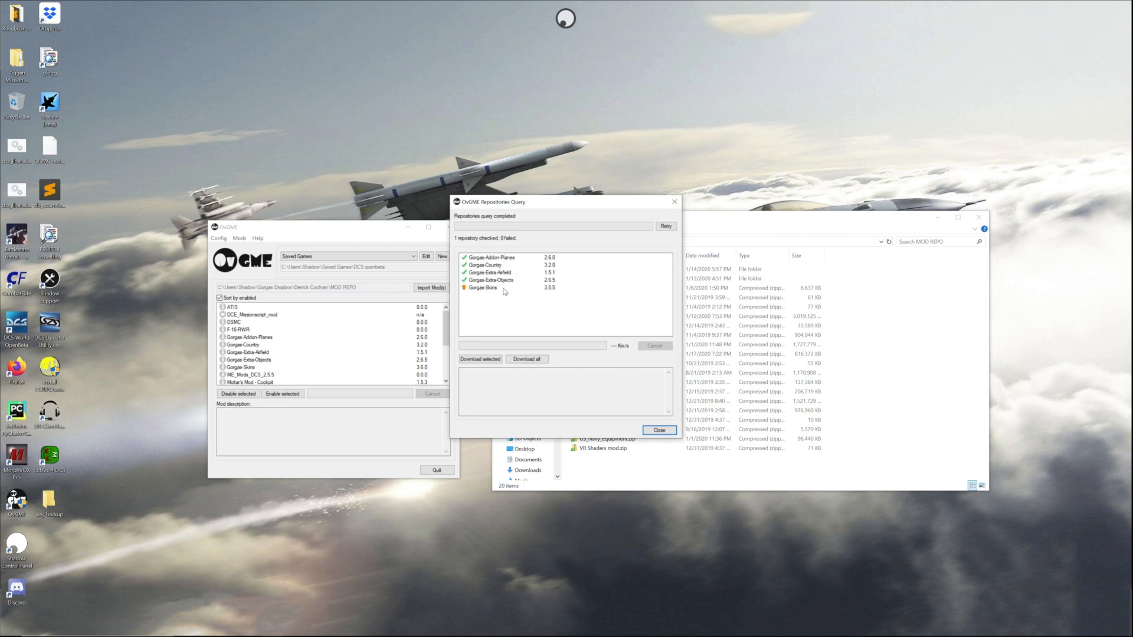
{"action": "left_click", "coordinate": [484, 287]}
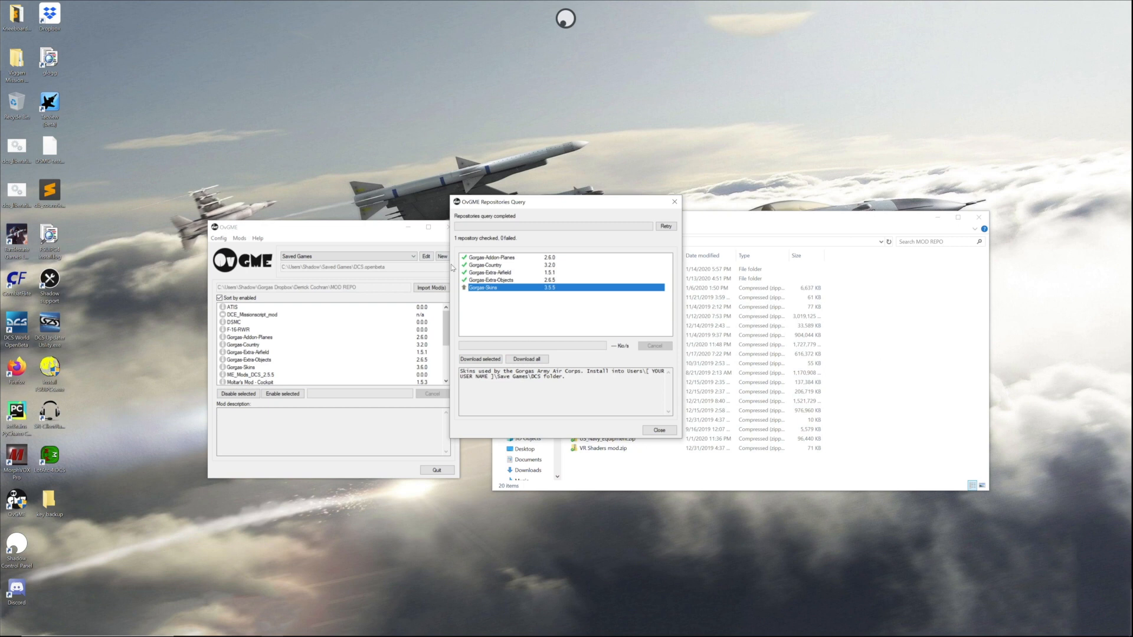
{"action": "mouse_move", "coordinate": [483, 295]}
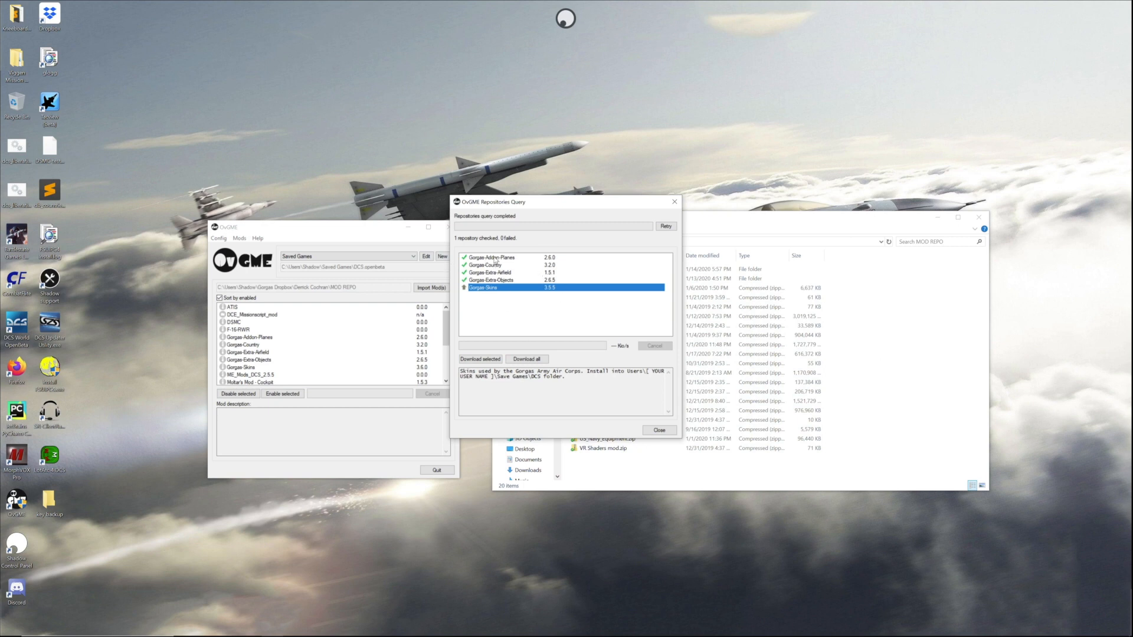
{"action": "left_click", "coordinate": [485, 264]}
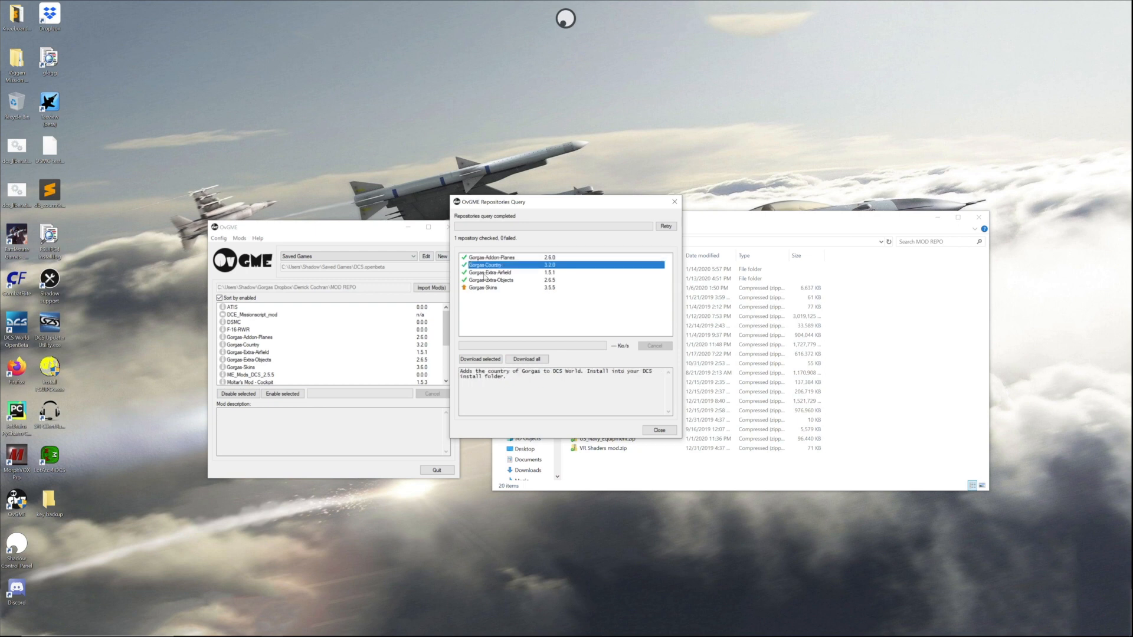
{"action": "left_click", "coordinate": [491, 257]}
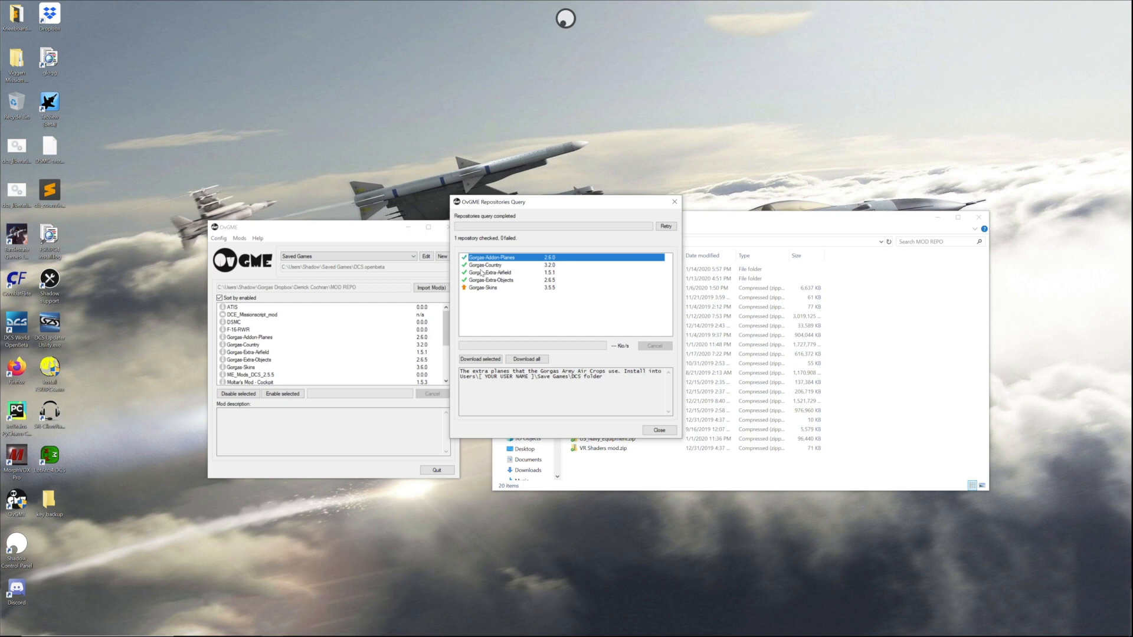
{"action": "mouse_move", "coordinate": [540, 316]}
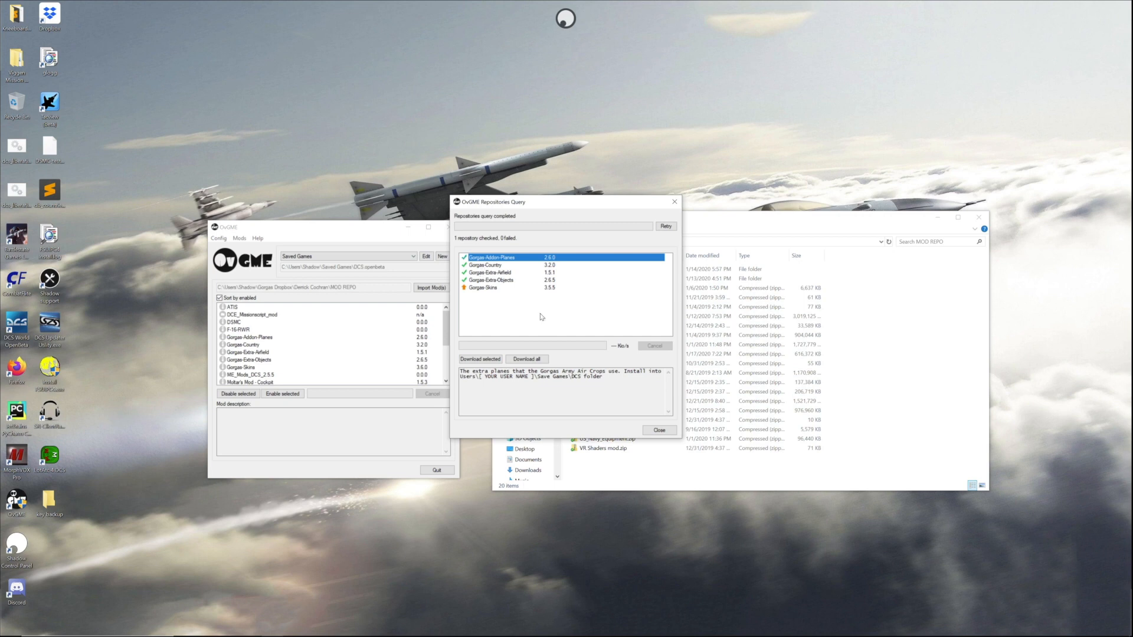
{"action": "mouse_move", "coordinate": [488, 314]}
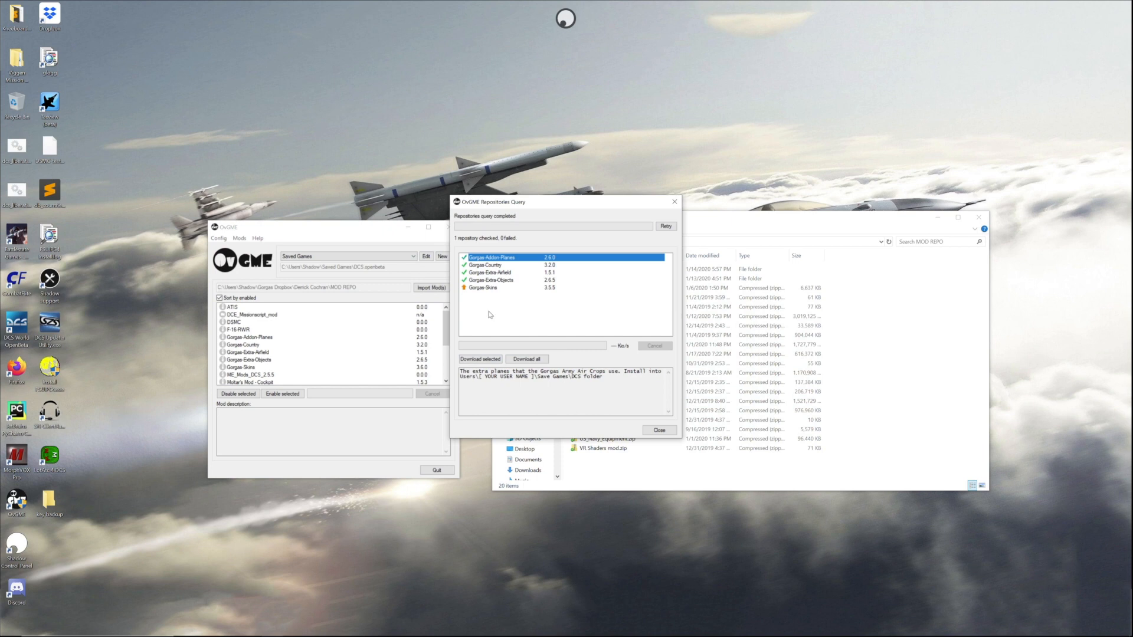
{"action": "left_click", "coordinate": [654, 429]}
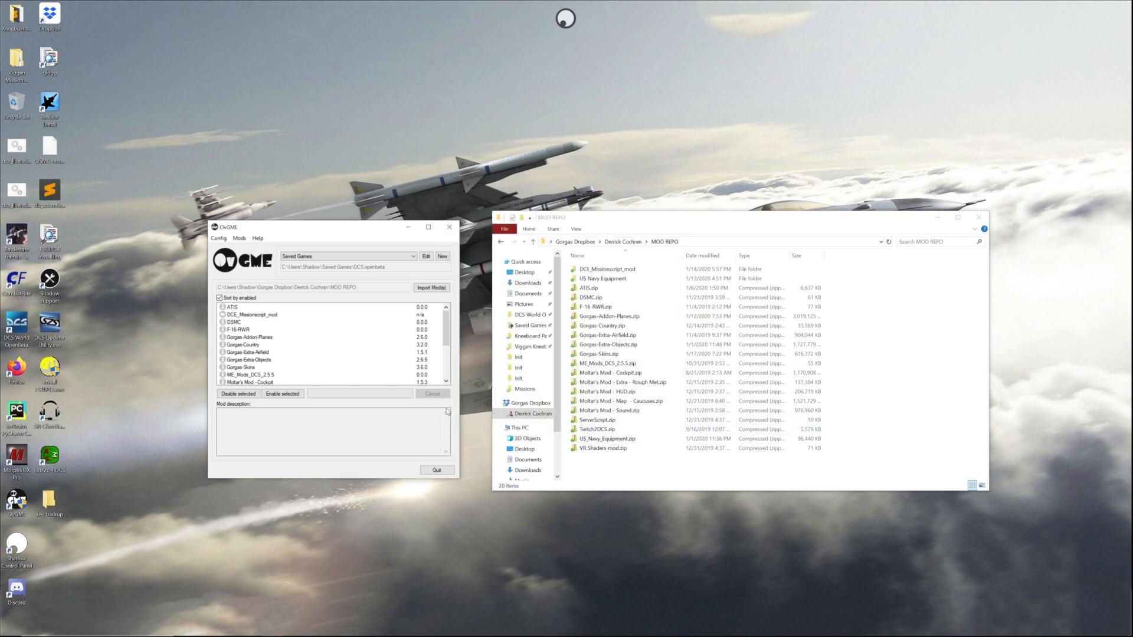
{"action": "mouse_move", "coordinate": [679, 486]}
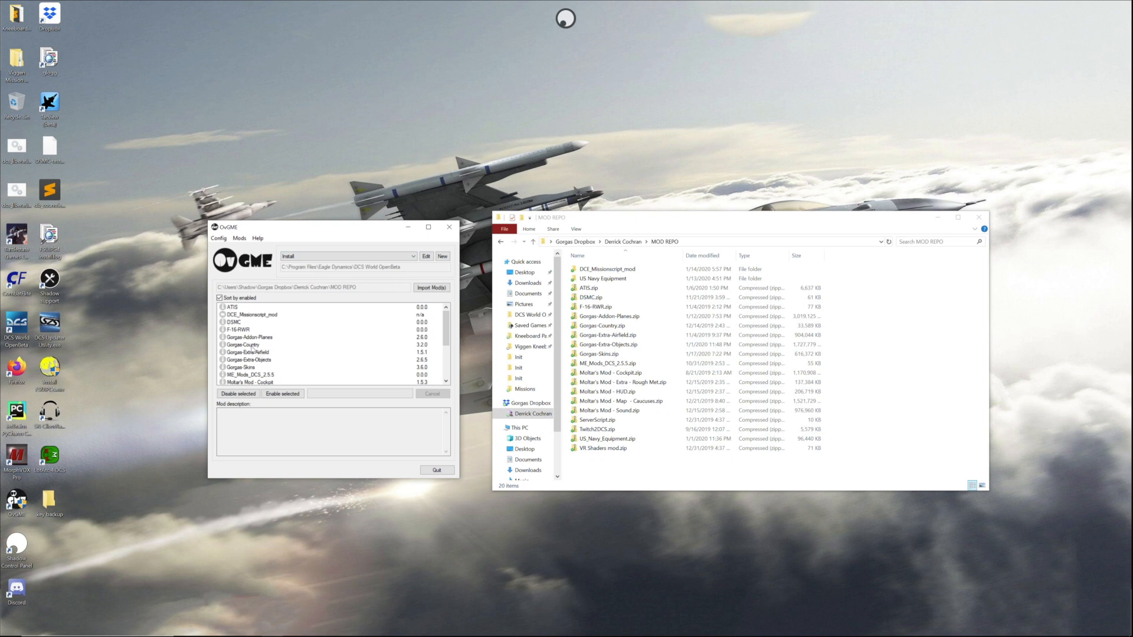
Step: Enable the Gorgas-Country mod under the Install configuration, then switch to Saved Games
{"action": "left_click", "coordinate": [242, 345]}
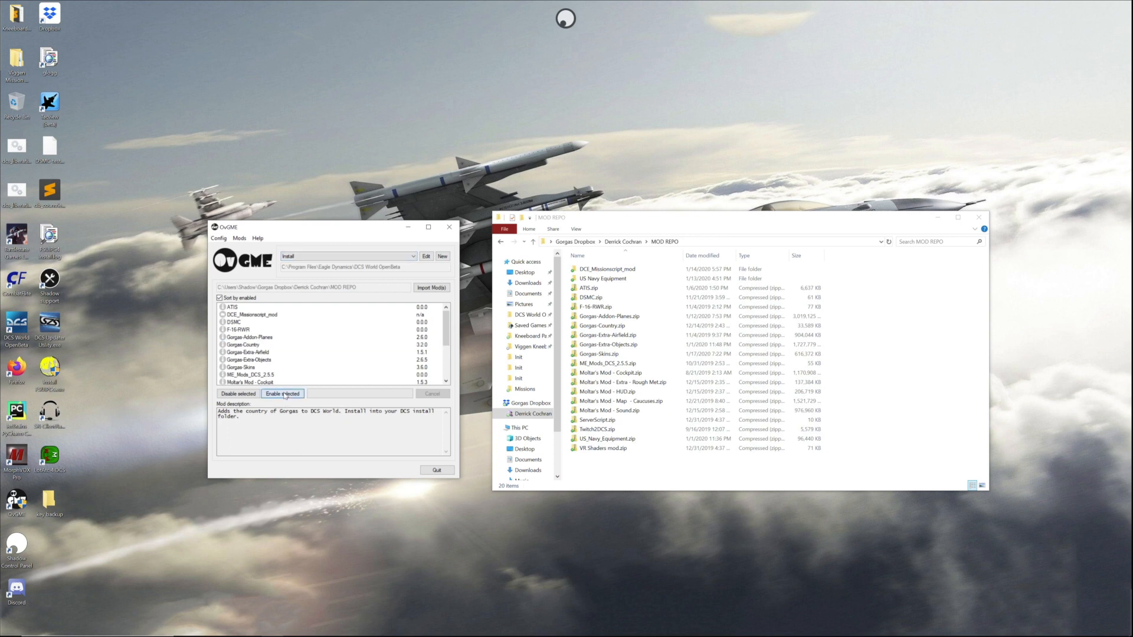
{"action": "left_click", "coordinate": [283, 394]}
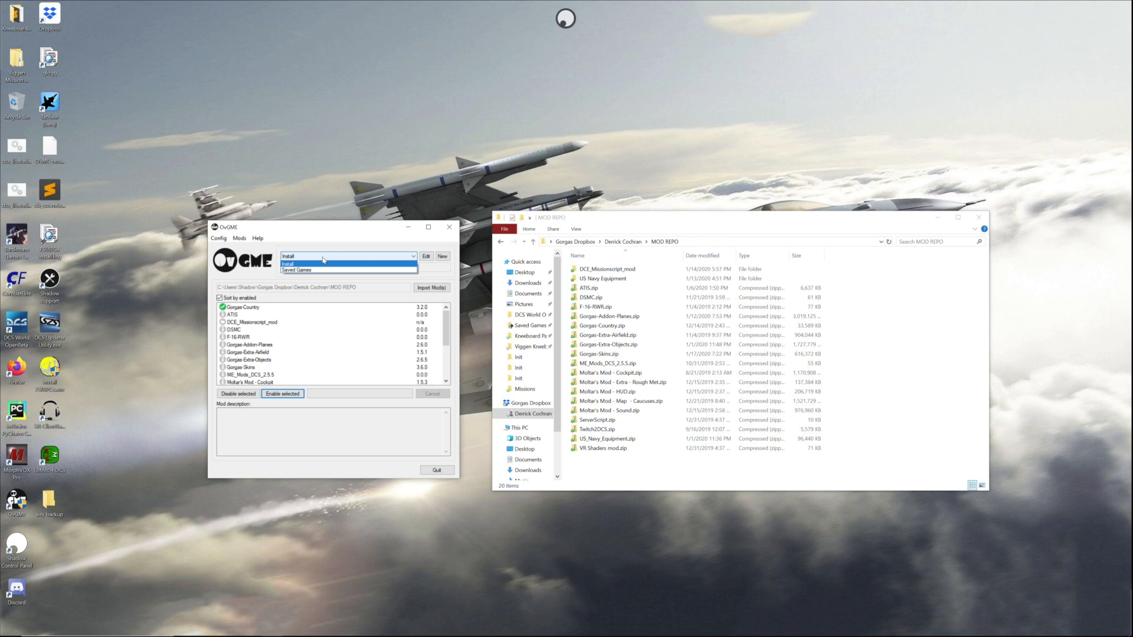
{"action": "left_click", "coordinate": [288, 264]}
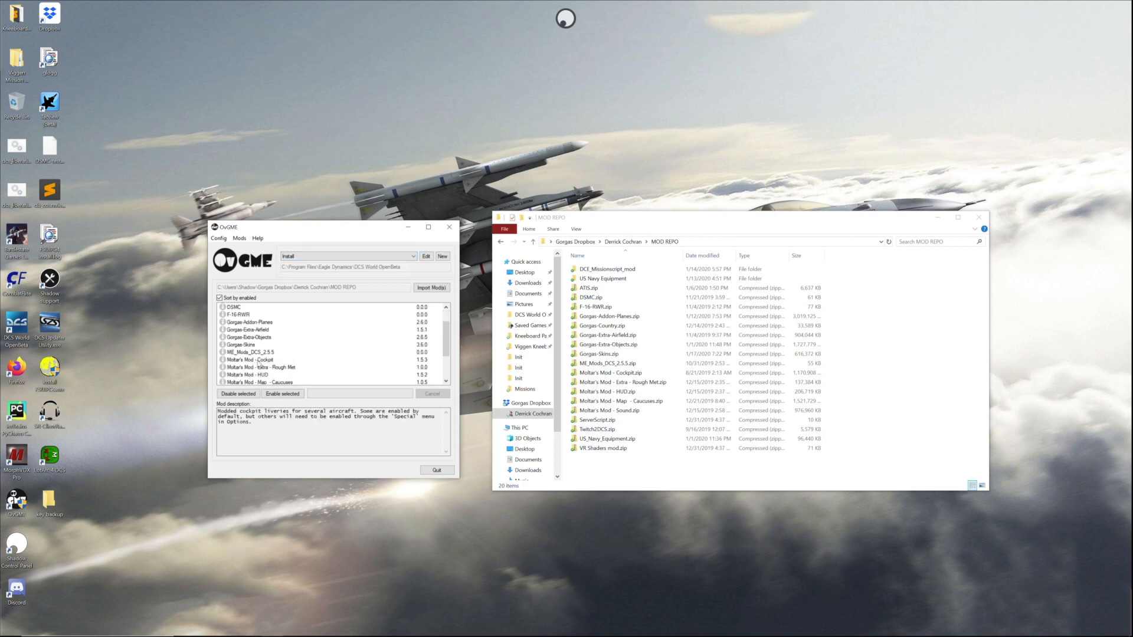
{"action": "left_click", "coordinate": [249, 359]}
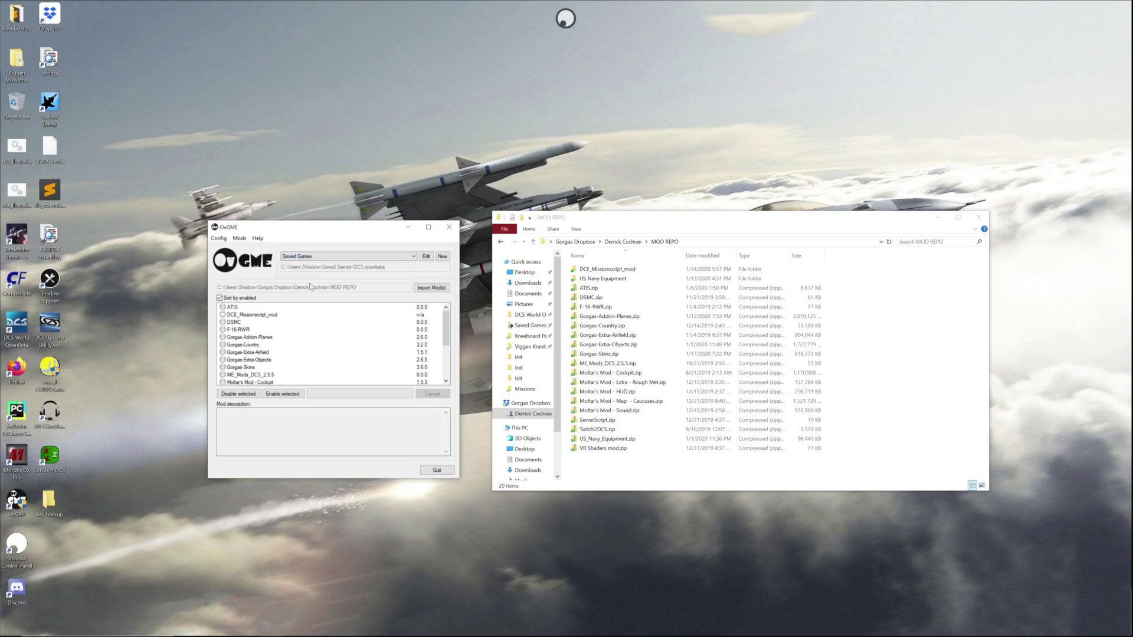
Step: Enable the Gorgas add-on planes, country, airfield and objects mods together
{"action": "left_click", "coordinate": [250, 337]}
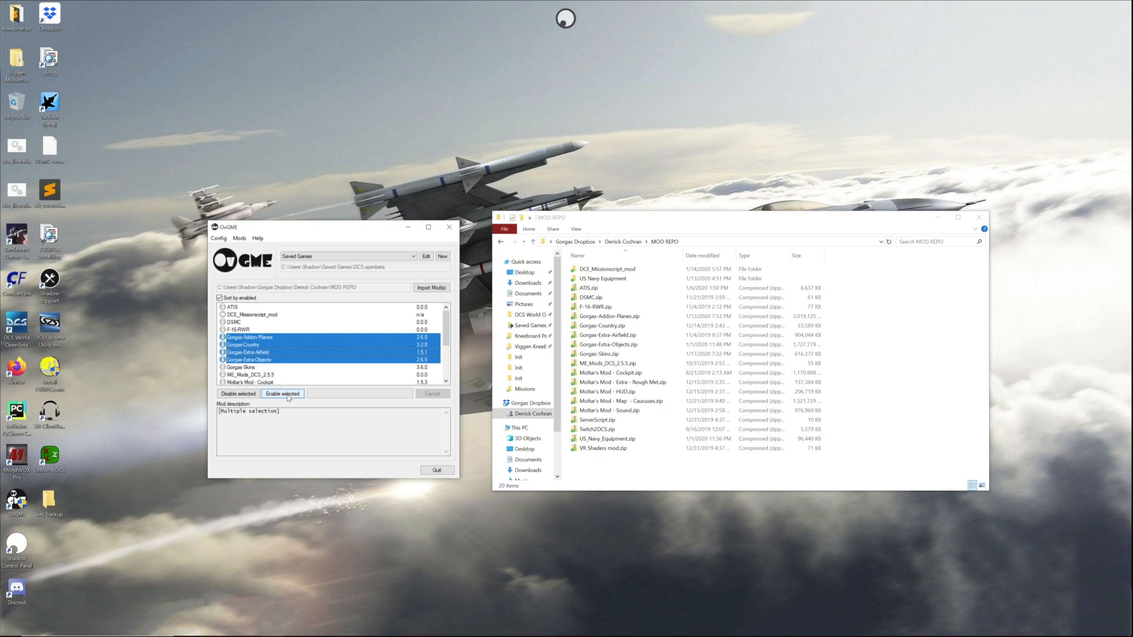
{"action": "left_click", "coordinate": [282, 394]}
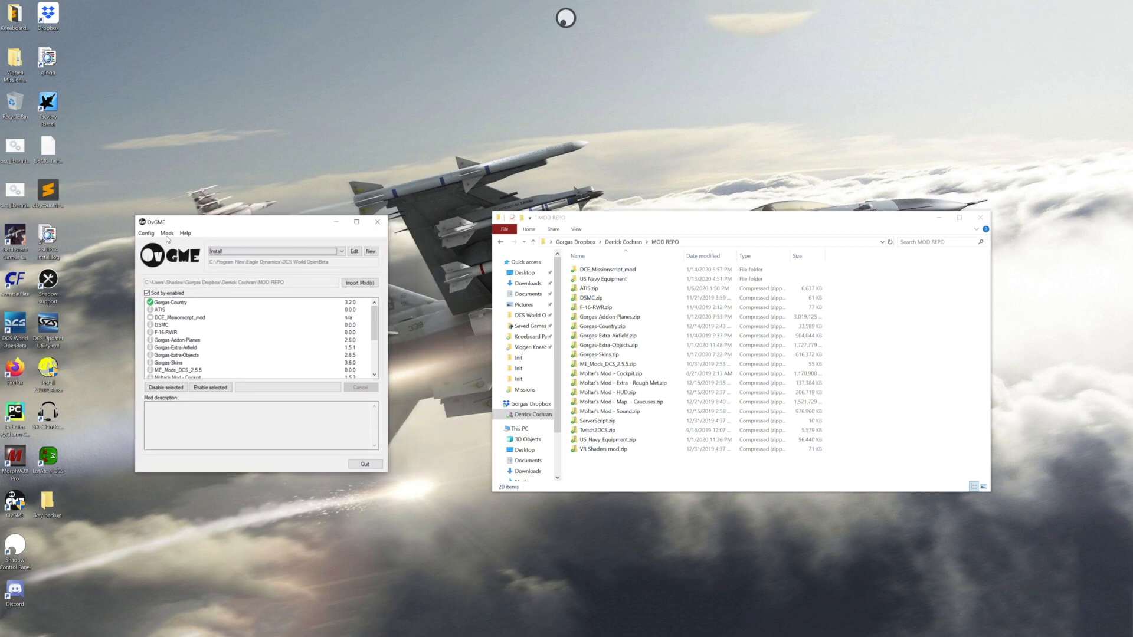
Step: Save the enabled mods as a profile named Gorgas Server via Mods > Profile
{"action": "left_click", "coordinate": [167, 232]}
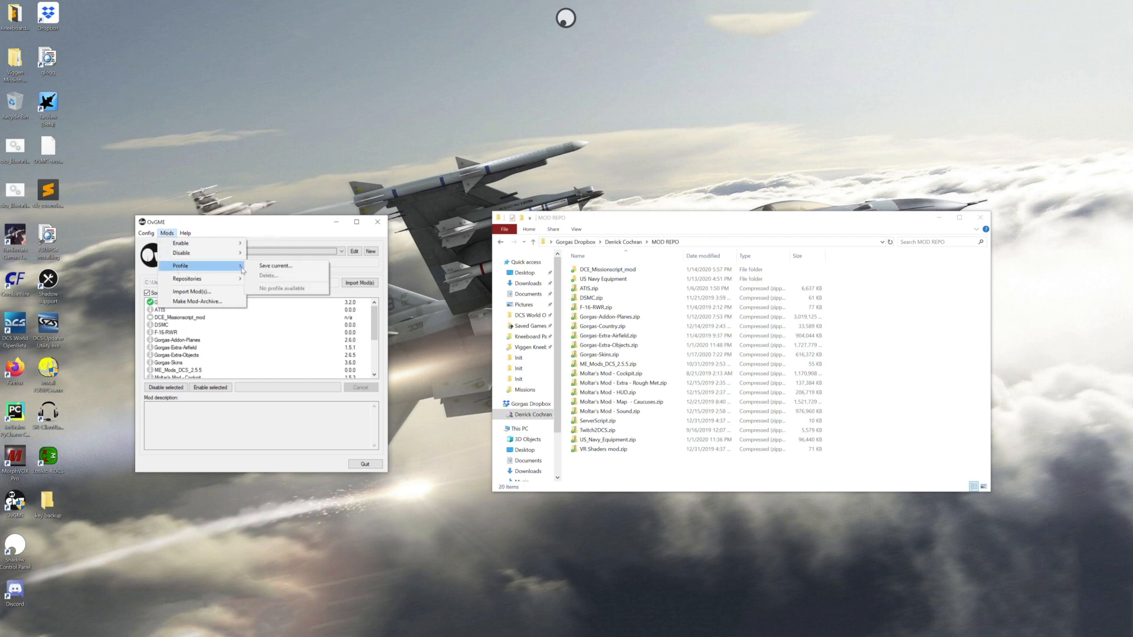
{"action": "left_click", "coordinate": [276, 265]}
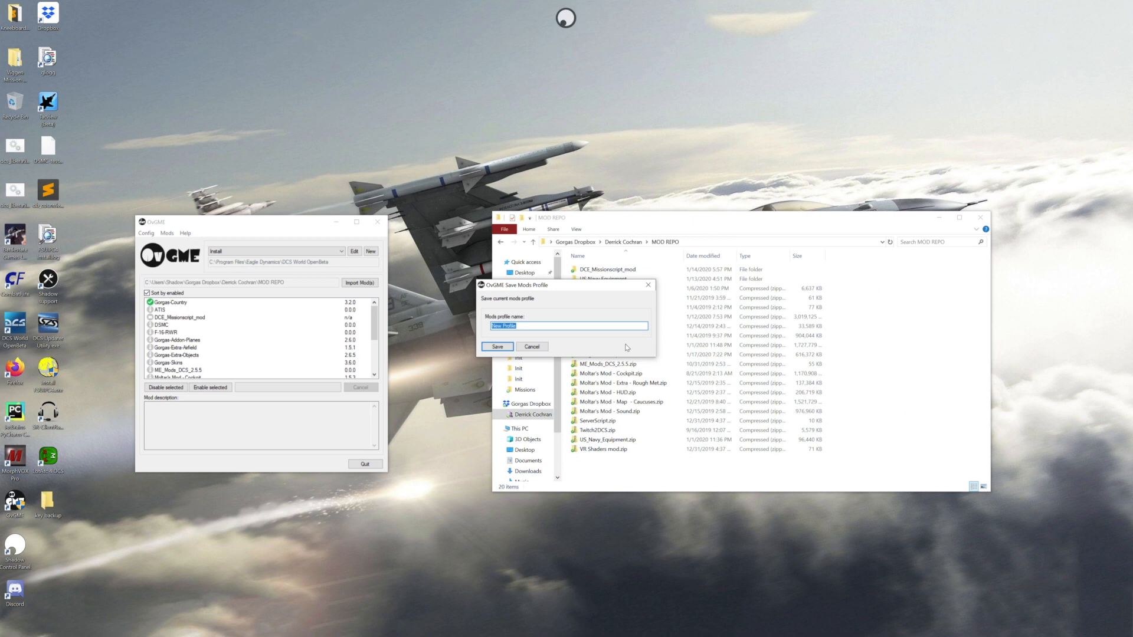
{"action": "type", "text": "Gorgas Server"}
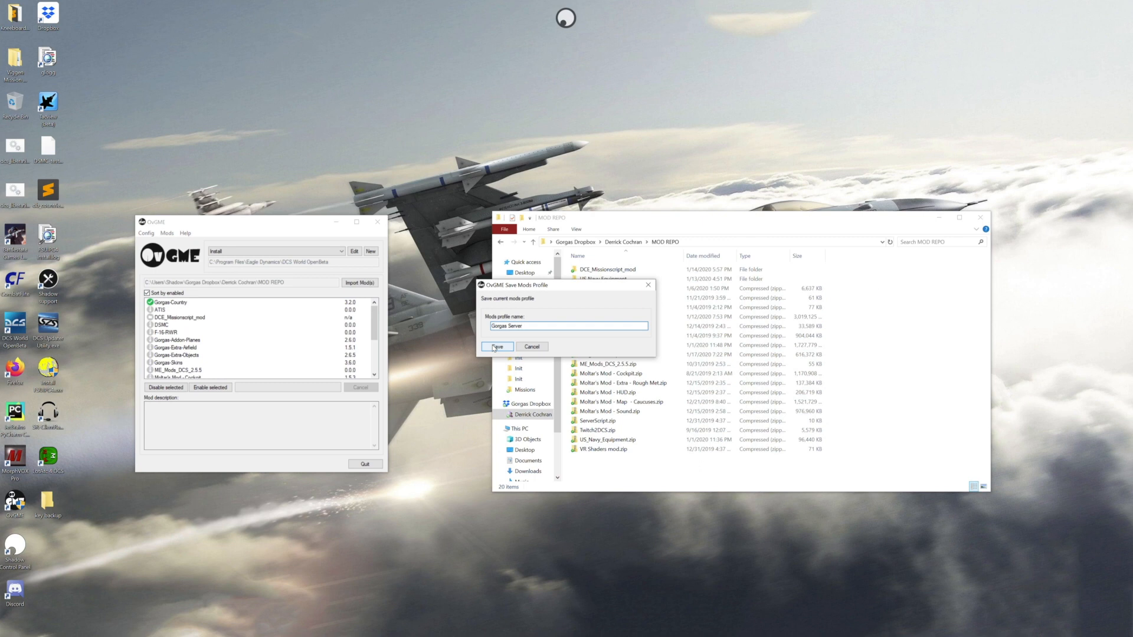
{"action": "left_click", "coordinate": [168, 233]}
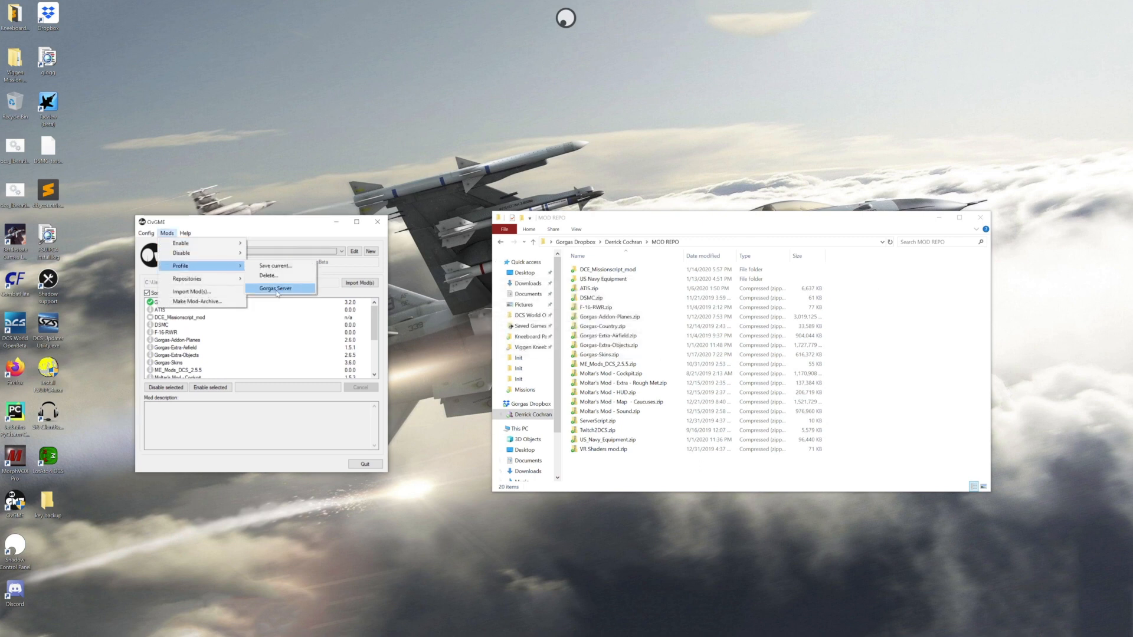
{"action": "left_click", "coordinate": [276, 288]}
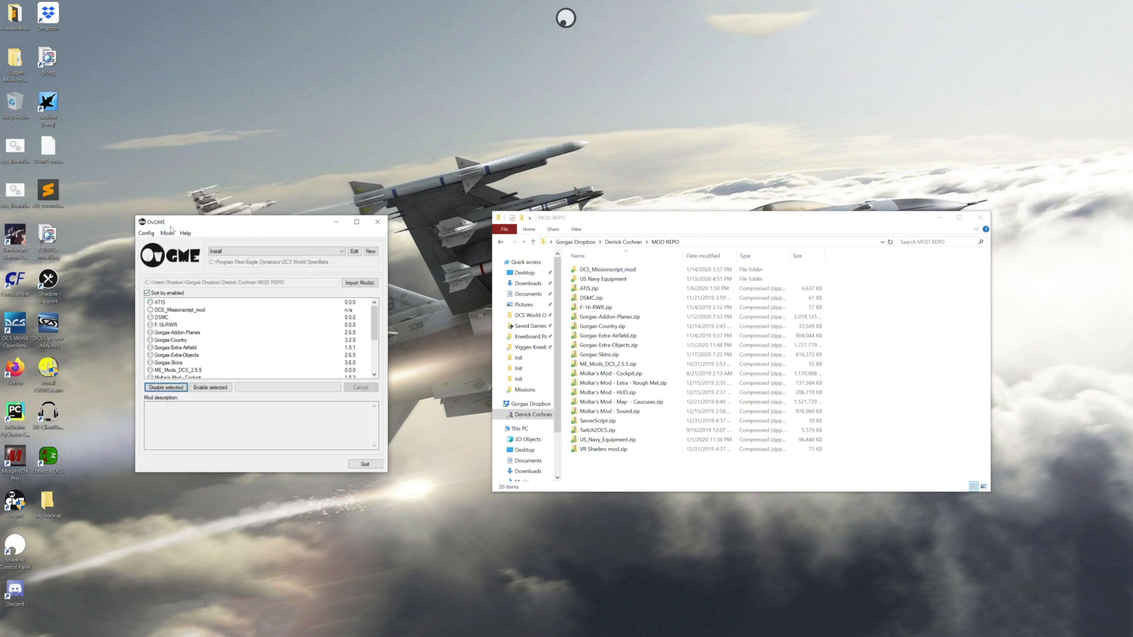
Step: Disable all mods and save the empty set as a profile named Public
{"action": "left_click", "coordinate": [167, 233]}
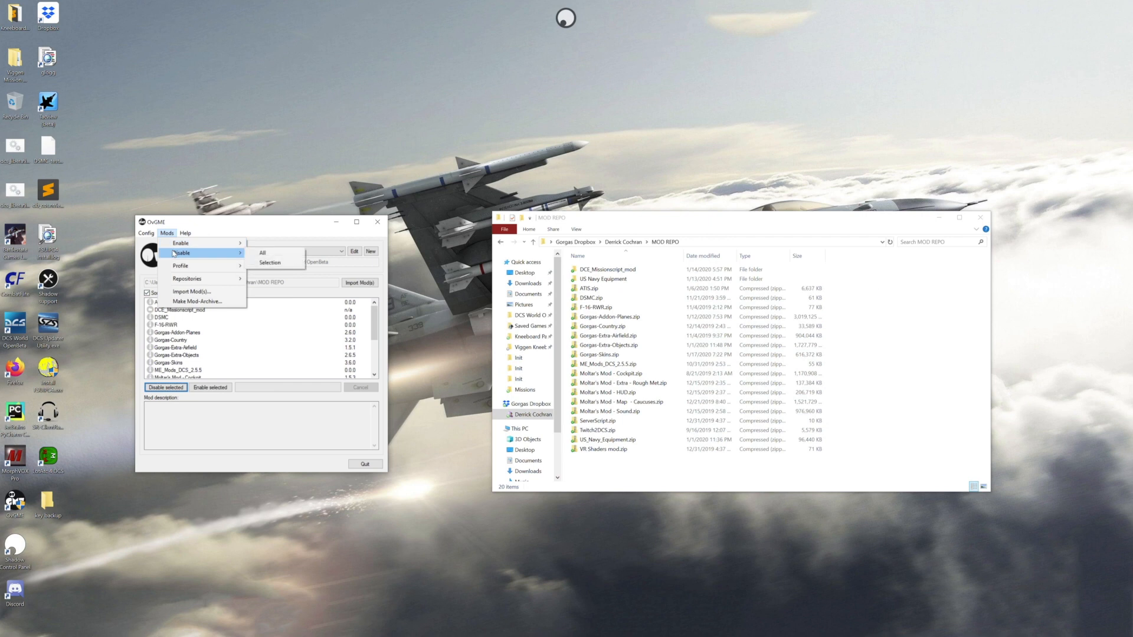
{"action": "mouse_move", "coordinate": [179, 265]}
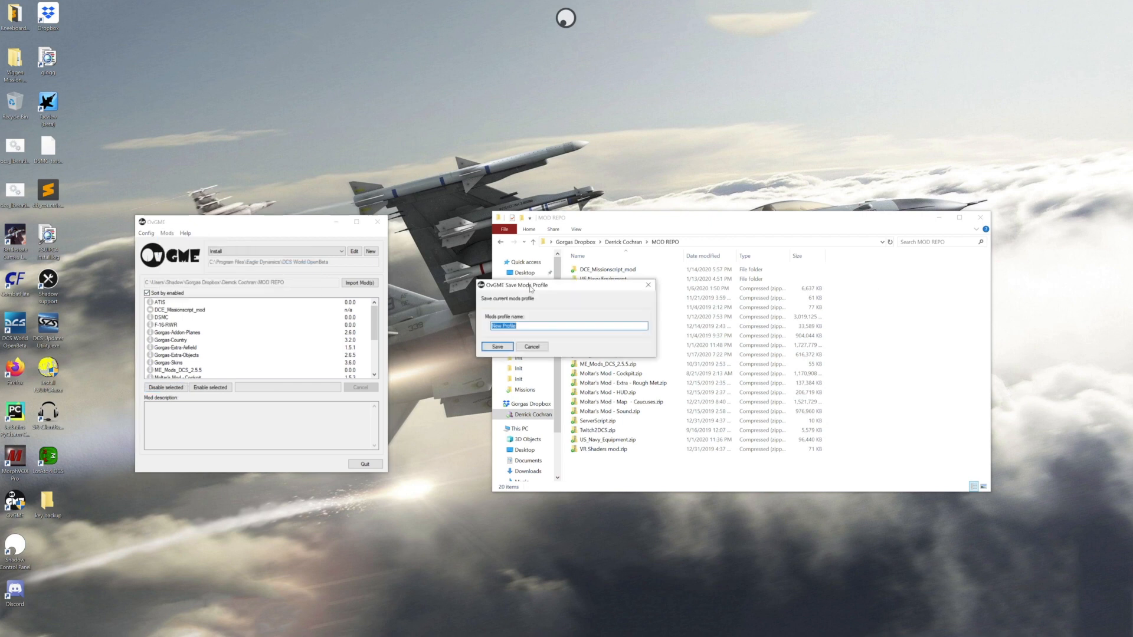
{"action": "type", "text": "Public"}
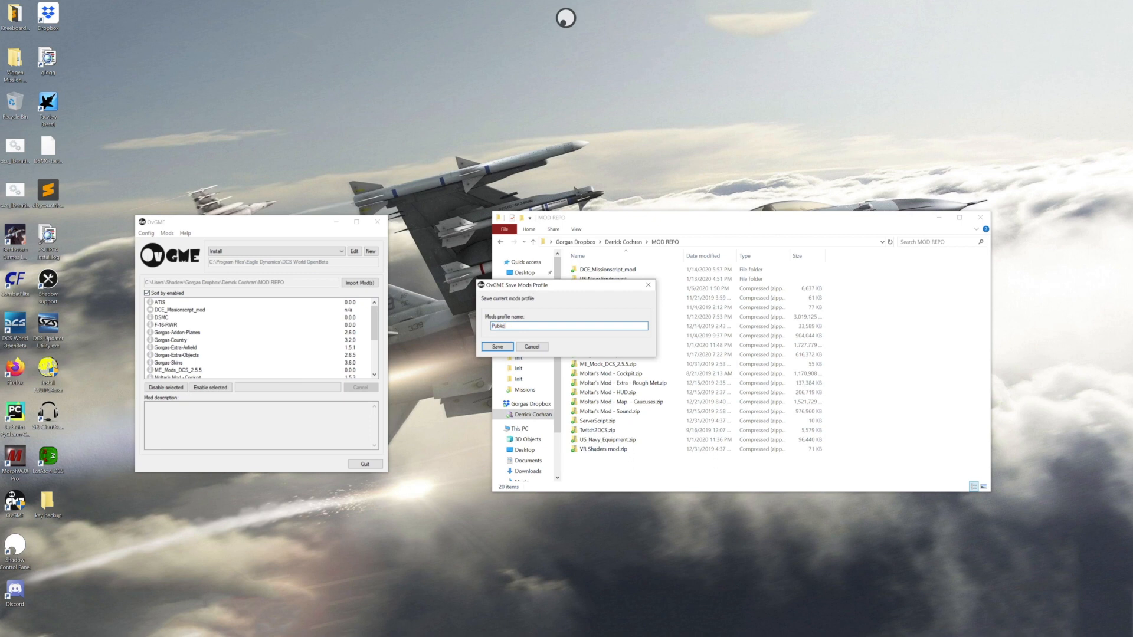
{"action": "left_click", "coordinate": [496, 347]}
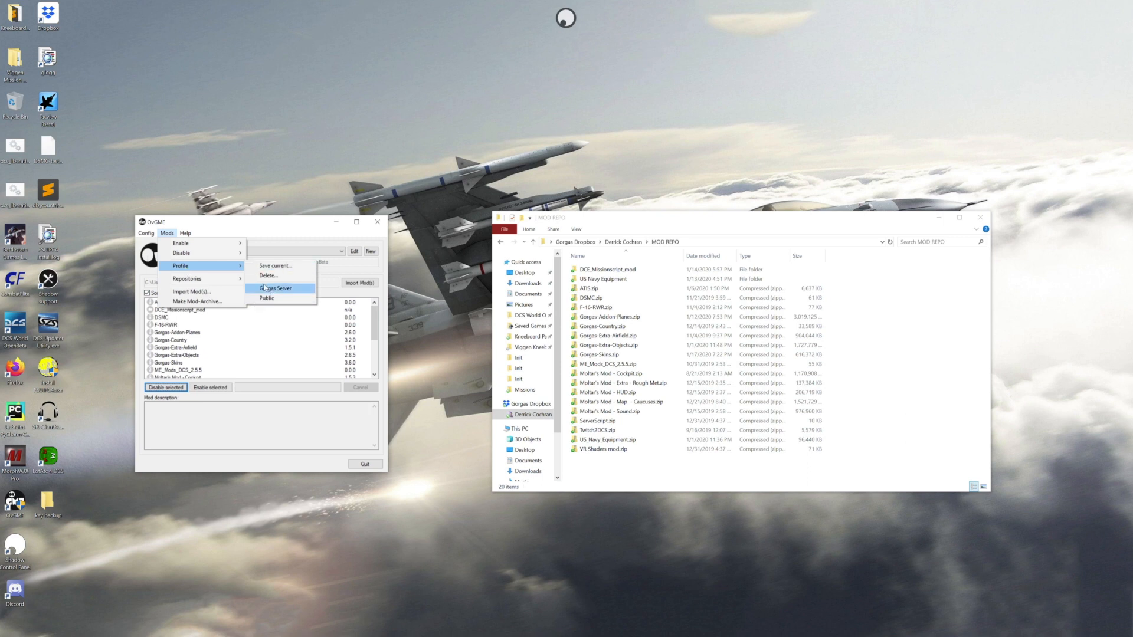
{"action": "mouse_move", "coordinate": [265, 297]}
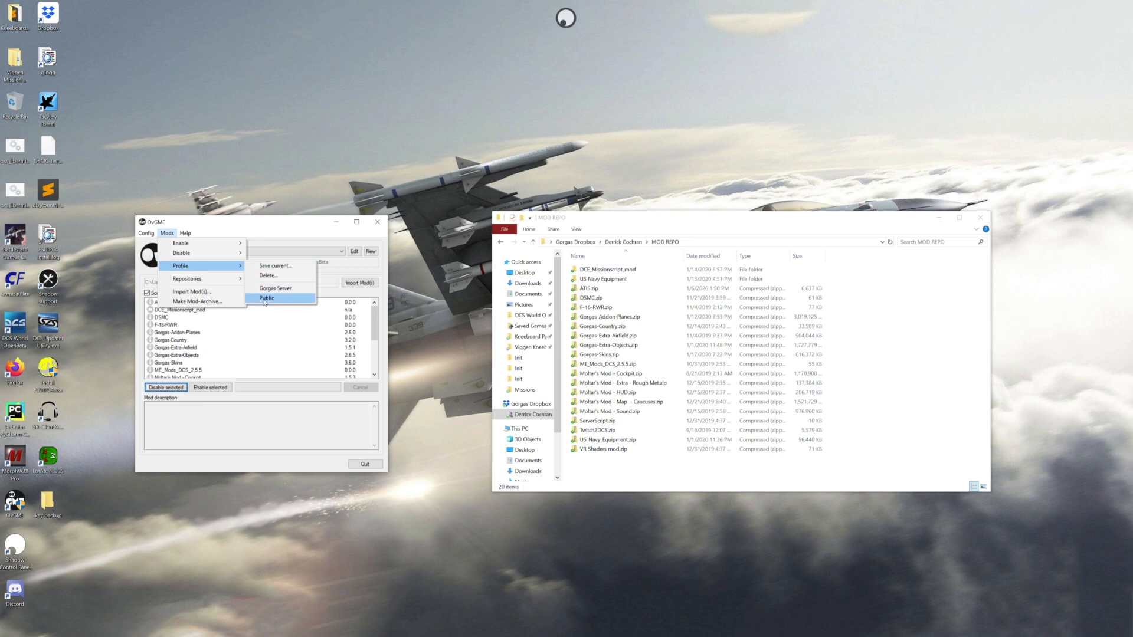
{"action": "mouse_move", "coordinate": [272, 334]}
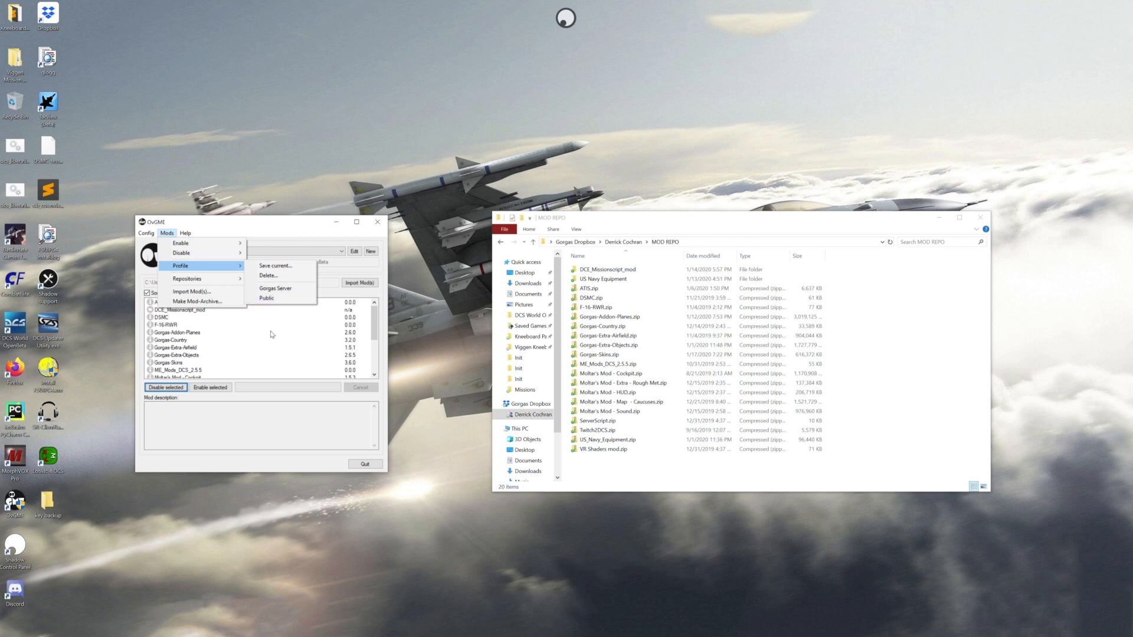